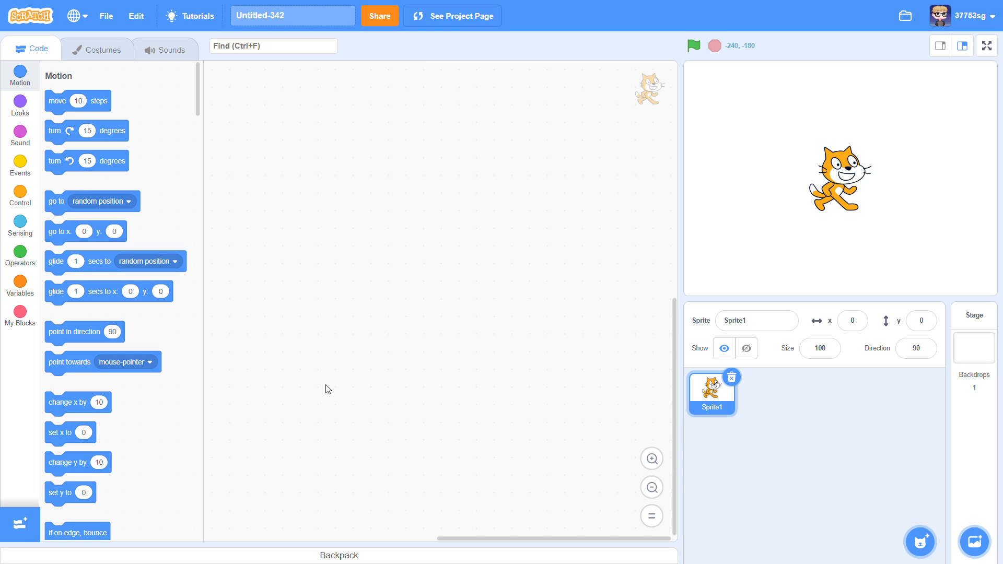
mouse_move(19, 136)
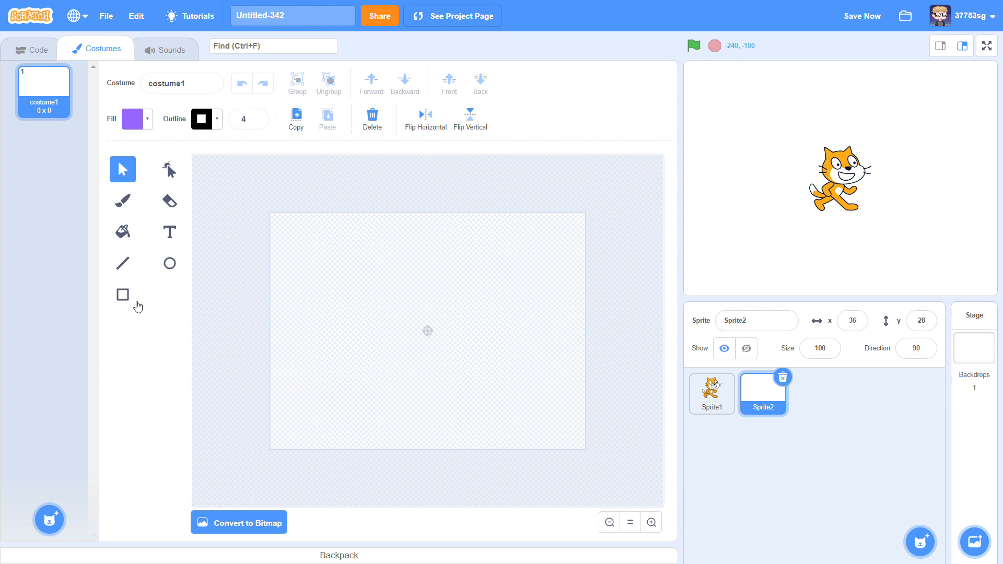
- Draw a purple rectangle costume for the new sprite and name it 'ground'
click(122, 294)
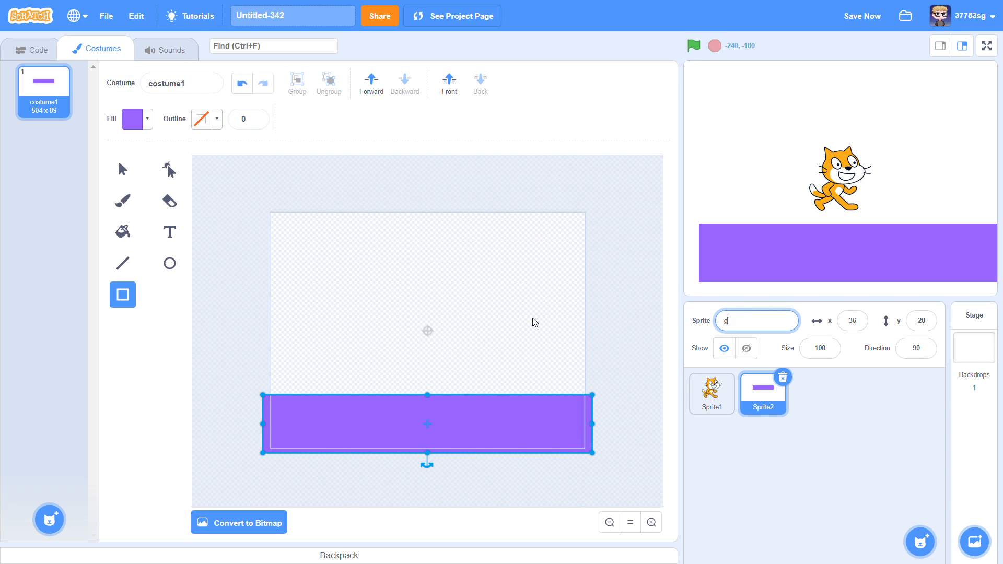
text(ground)
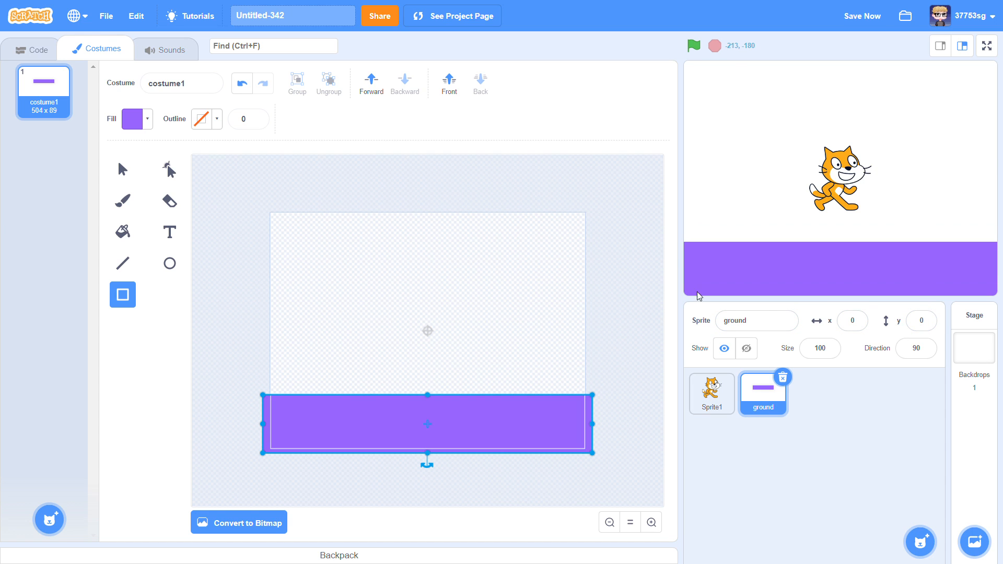
click(31, 50)
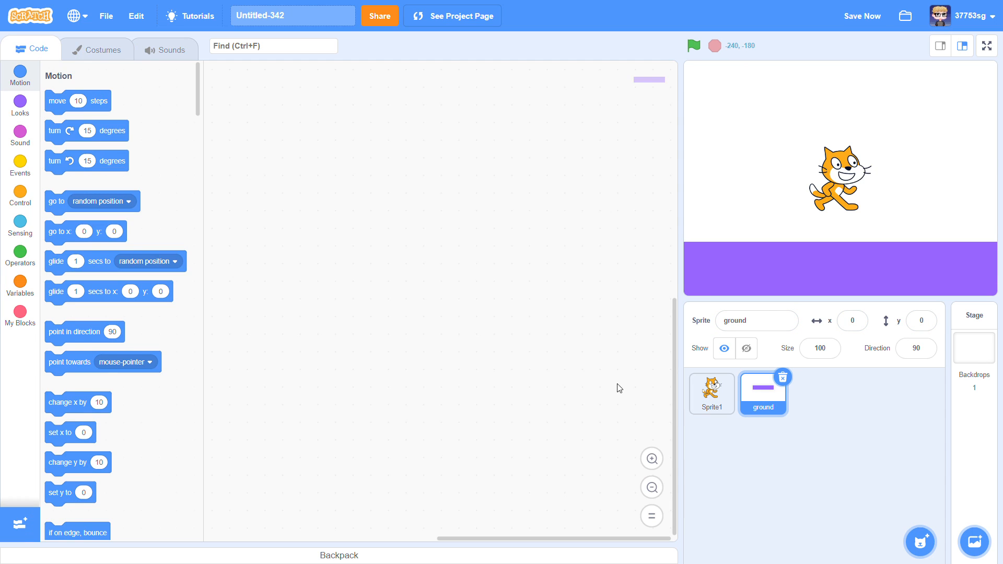
- Give the cat a 'when green flag clicked' script with 'go to x: 0 y: 120'
click(710, 394)
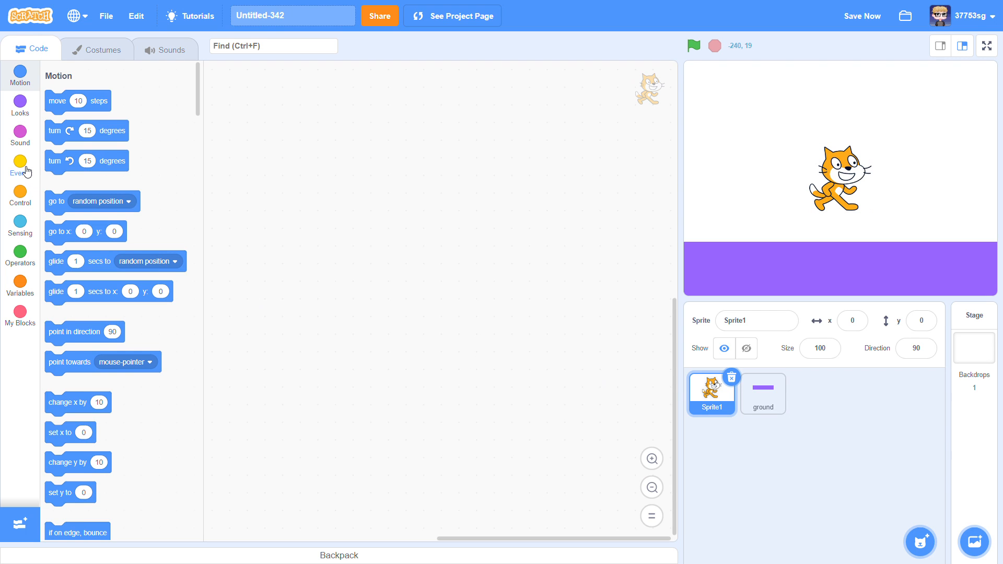
click(20, 165)
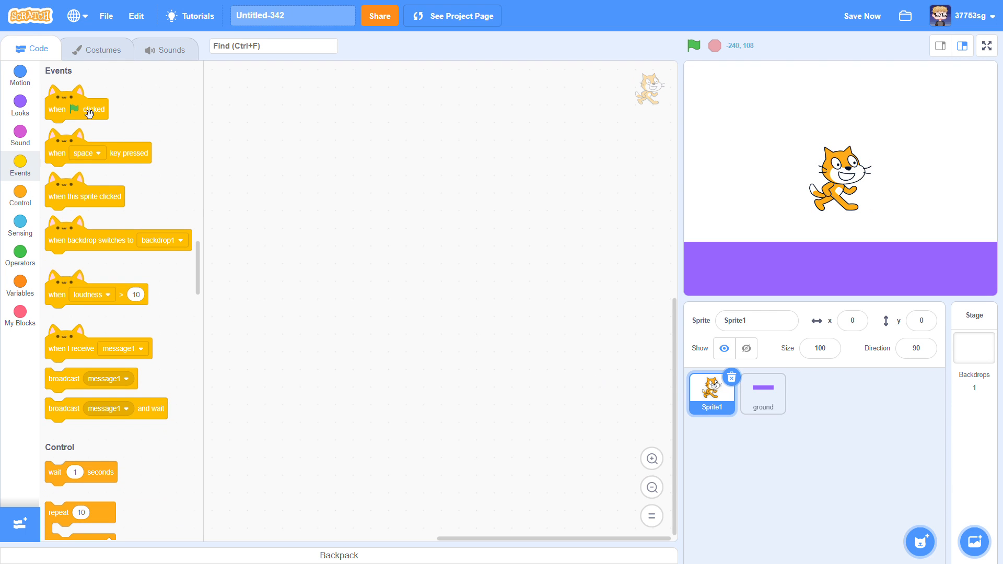
drag(76, 108, 391, 158)
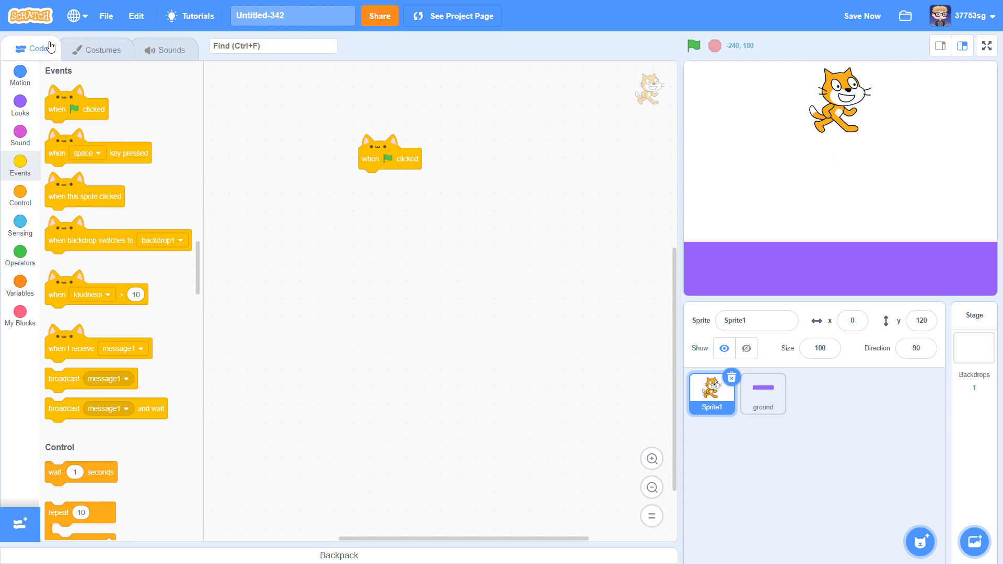
click(20, 72)
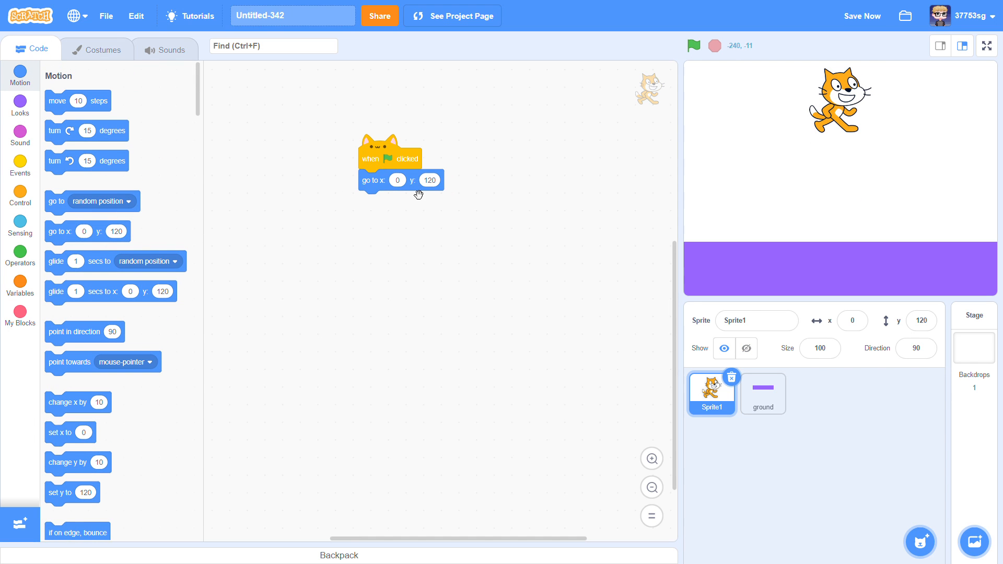
right_click(76, 117)
text(speed)
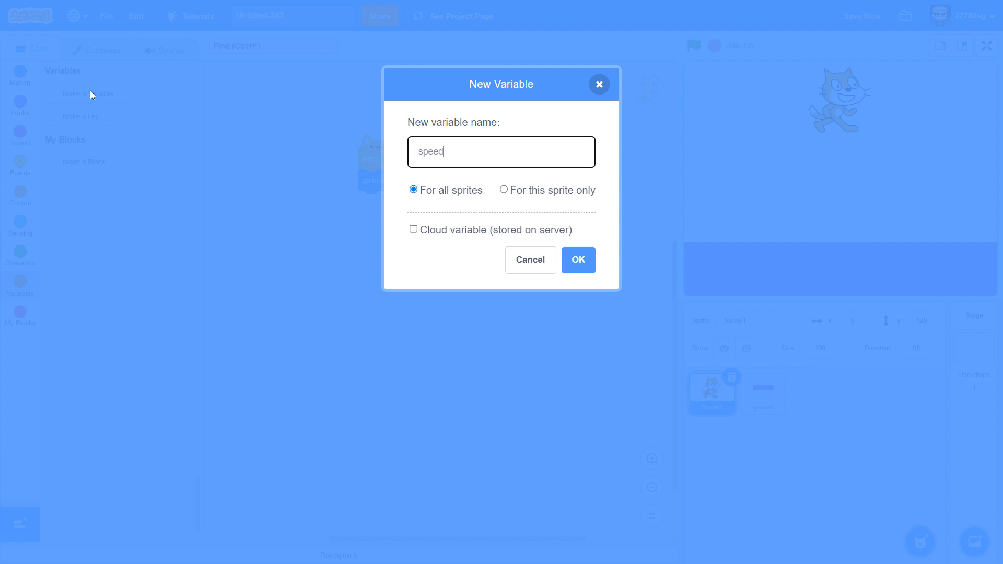
- Create 'speed y', set it to 0, loop change by -1 and change y; test
click(576, 260)
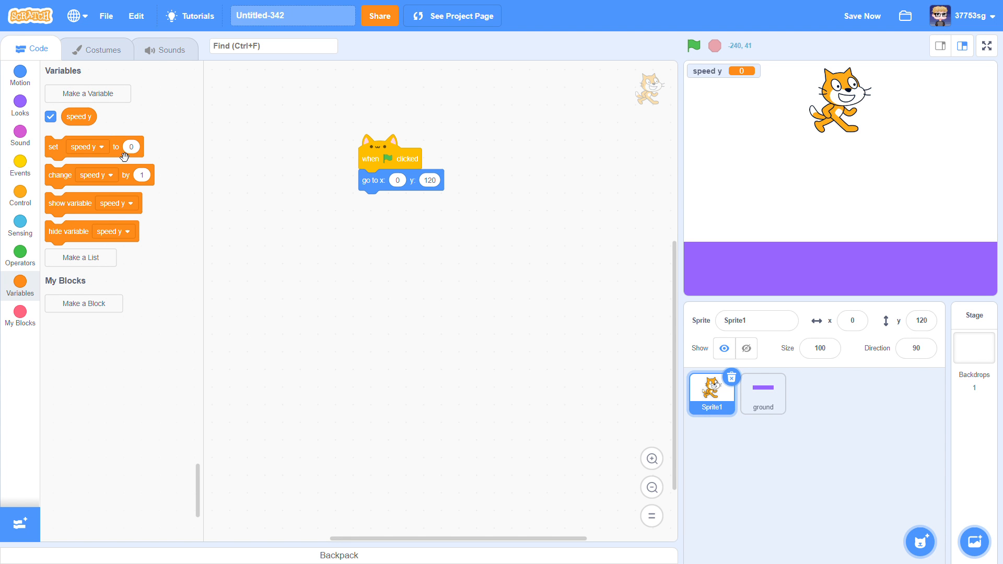
drag(93, 148, 368, 200)
text(-1)
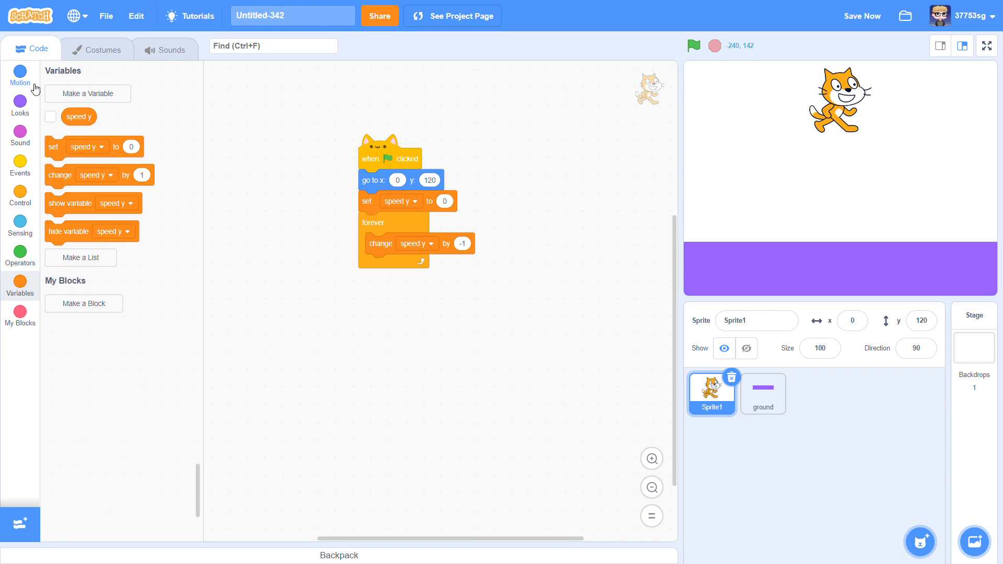
click(20, 75)
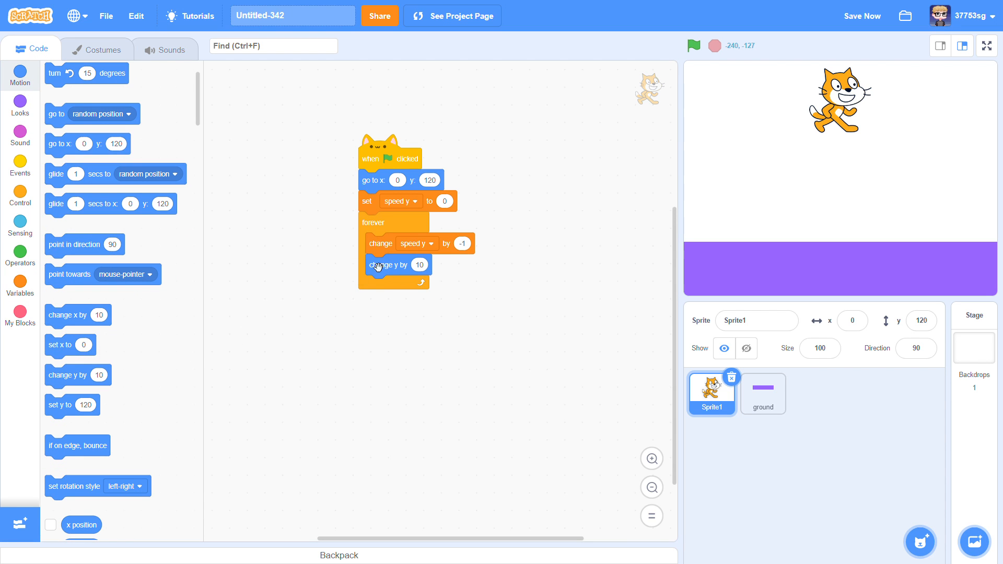
click(20, 285)
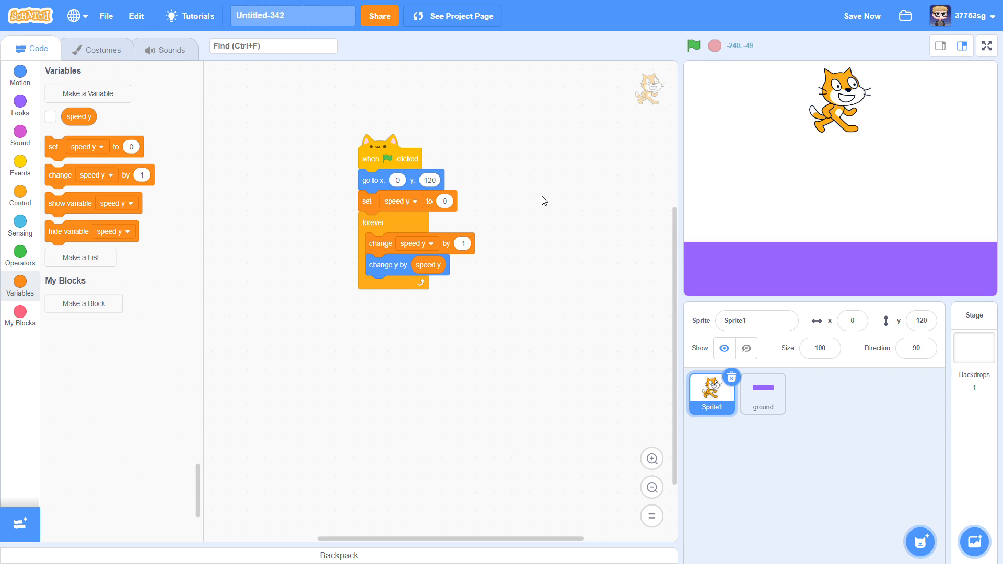
click(693, 45)
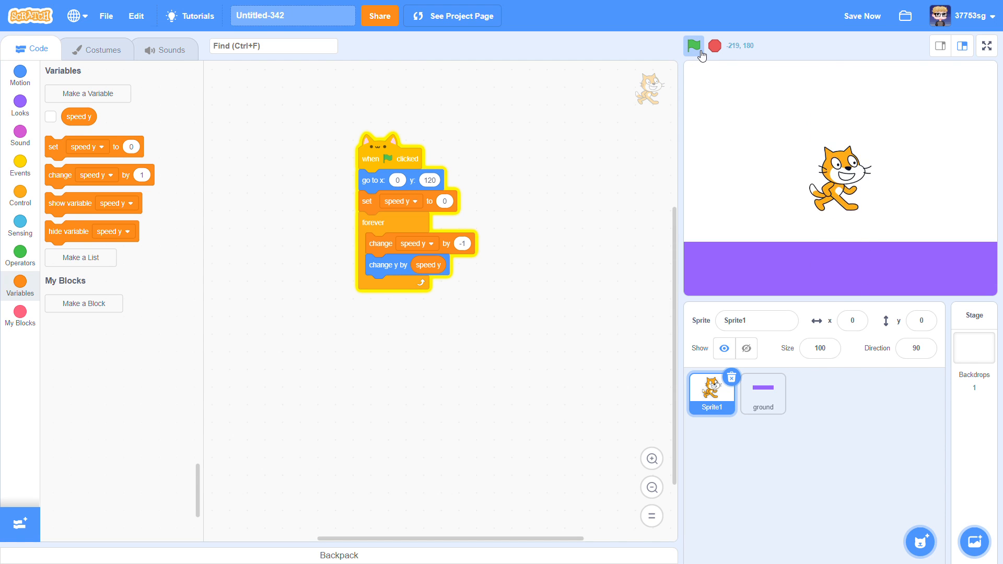
click(693, 46)
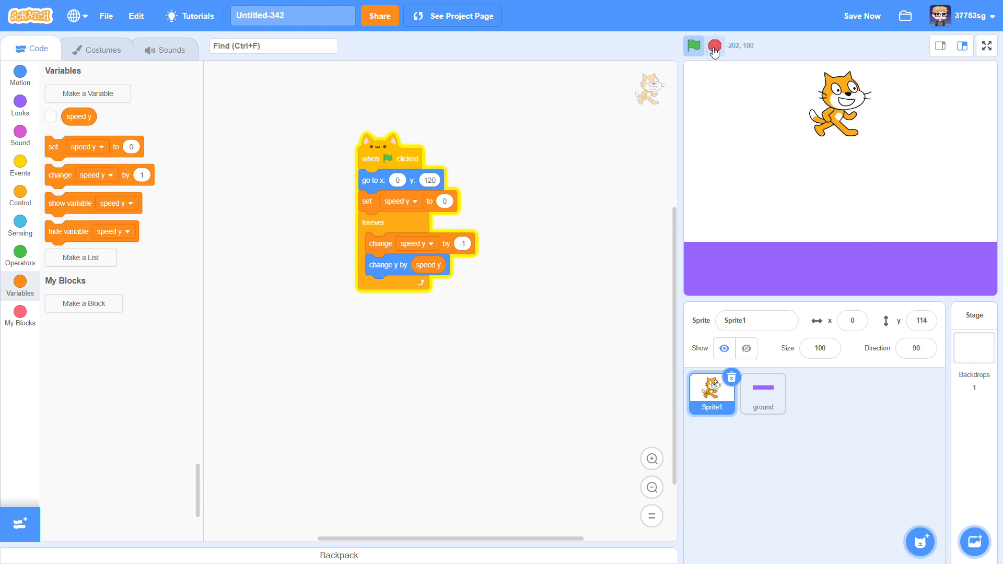
- Add 'if touching ground?' in the forever loop, calling a new custom 'move up' block
click(20, 197)
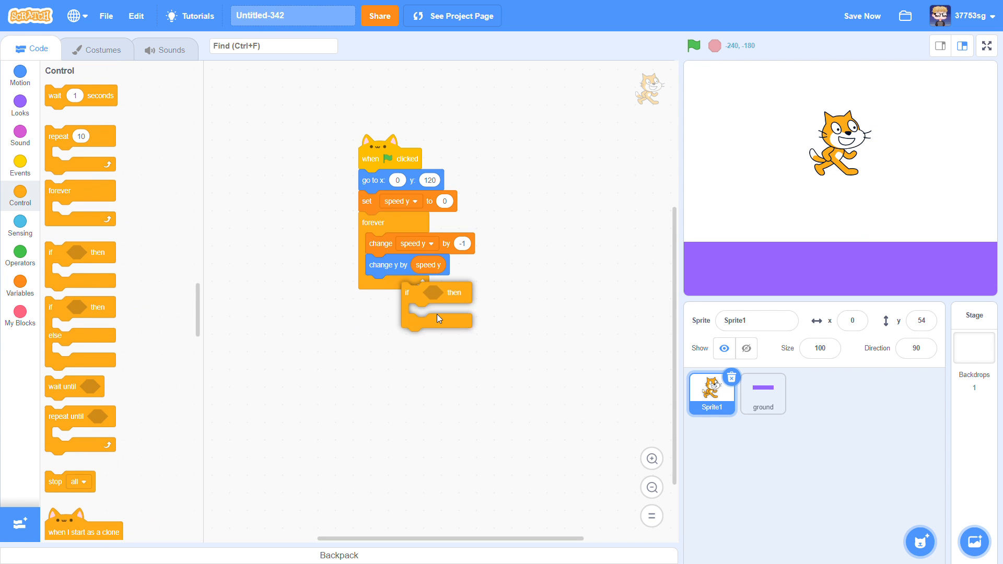
click(20, 226)
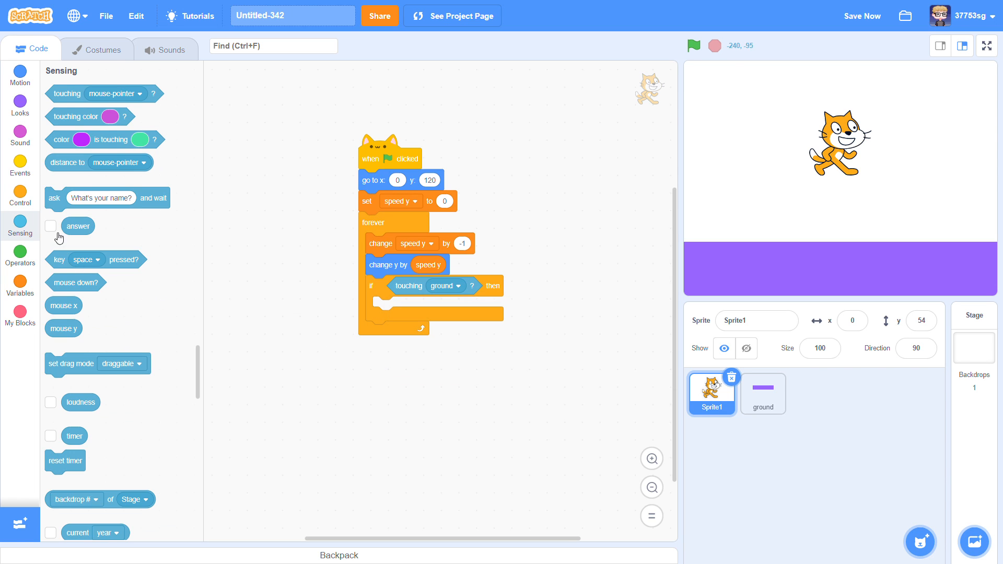
click(20, 310)
text(mo)
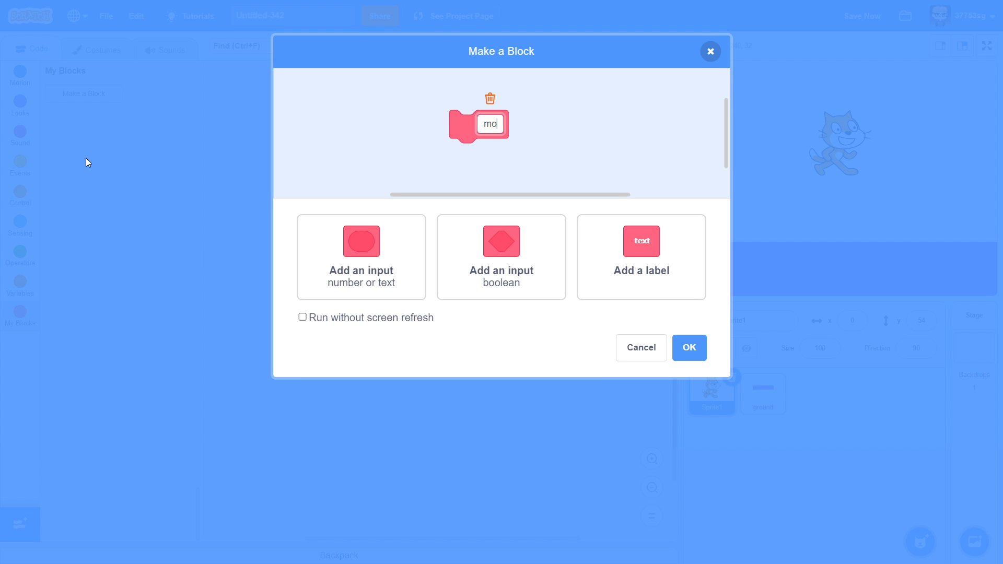
text(ve up)
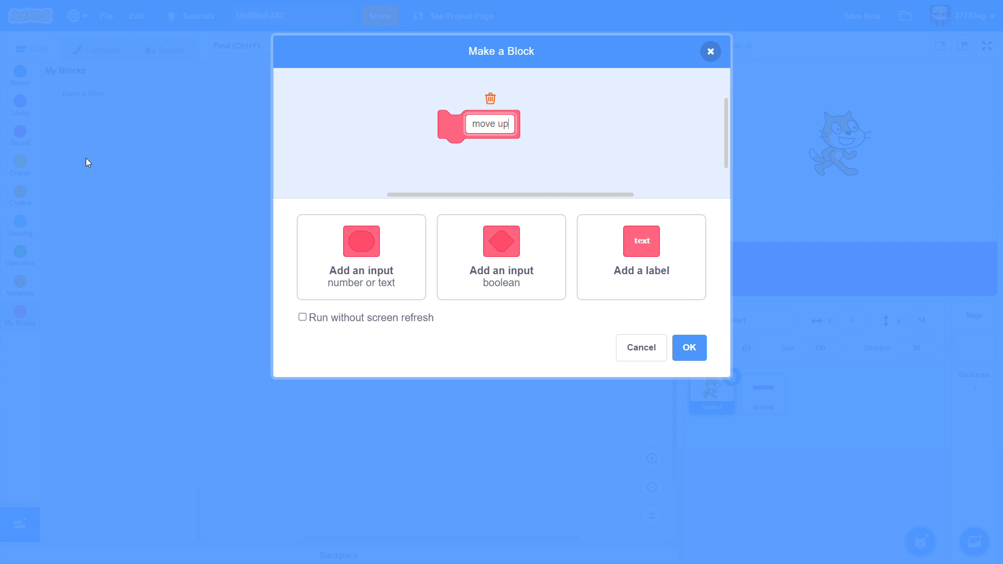
click(689, 347)
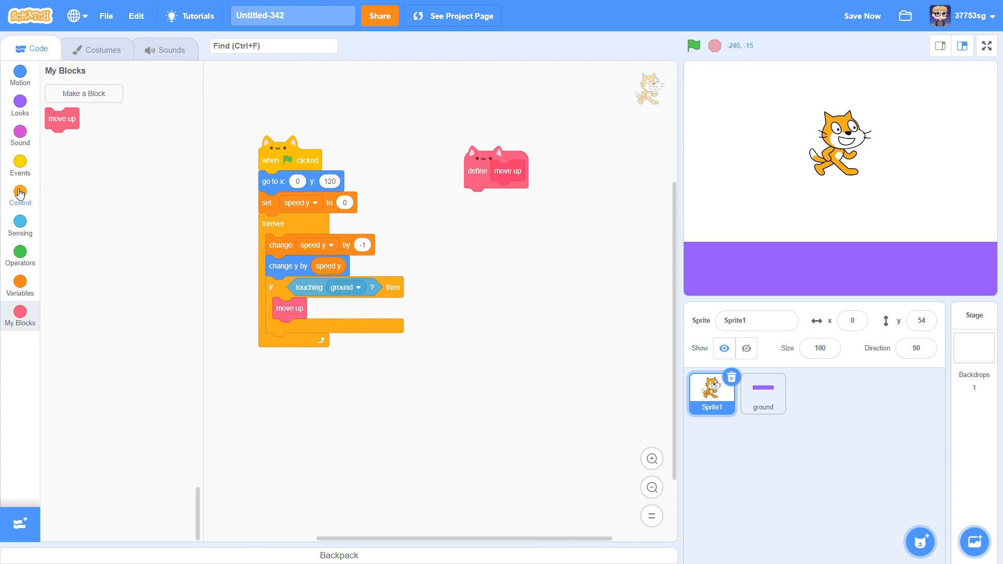
- Define move up: repeat until not touching ground change y by 1, then set speed y to 0
click(20, 196)
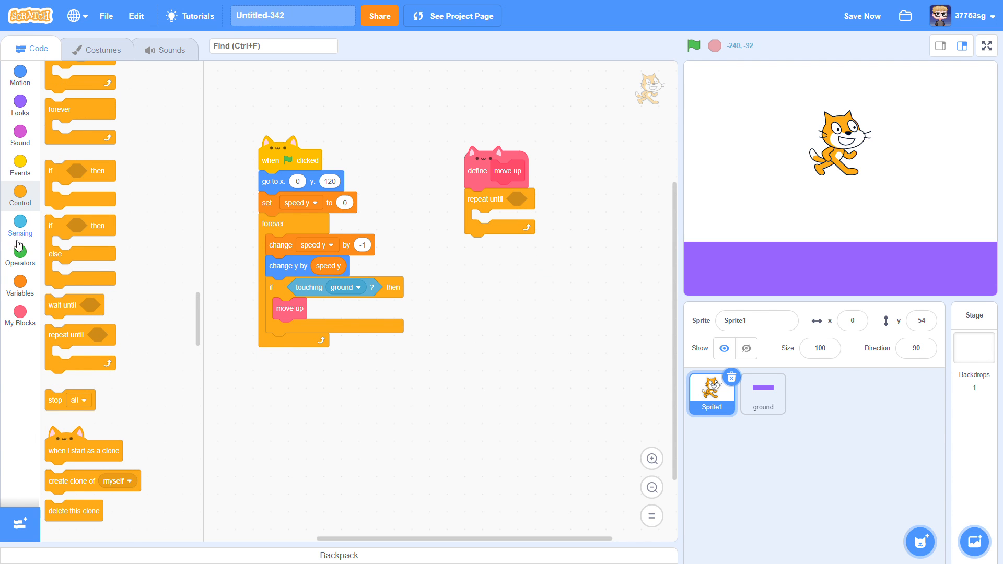
click(20, 258)
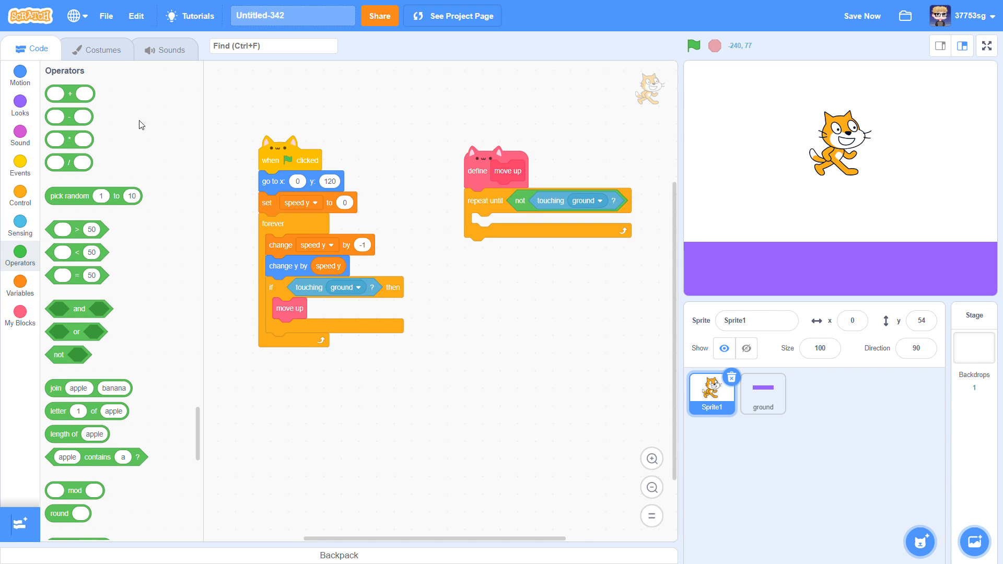
click(20, 74)
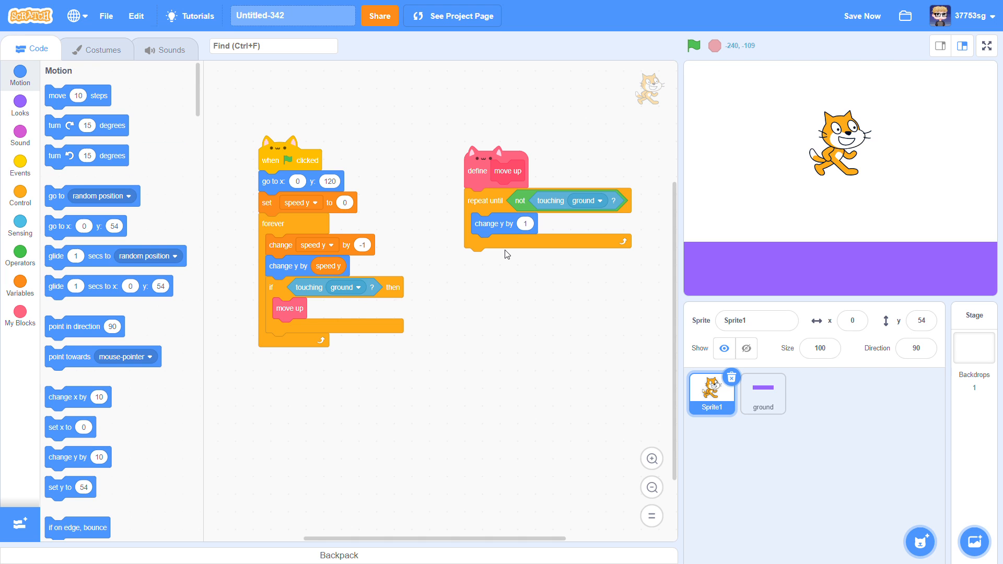
click(20, 286)
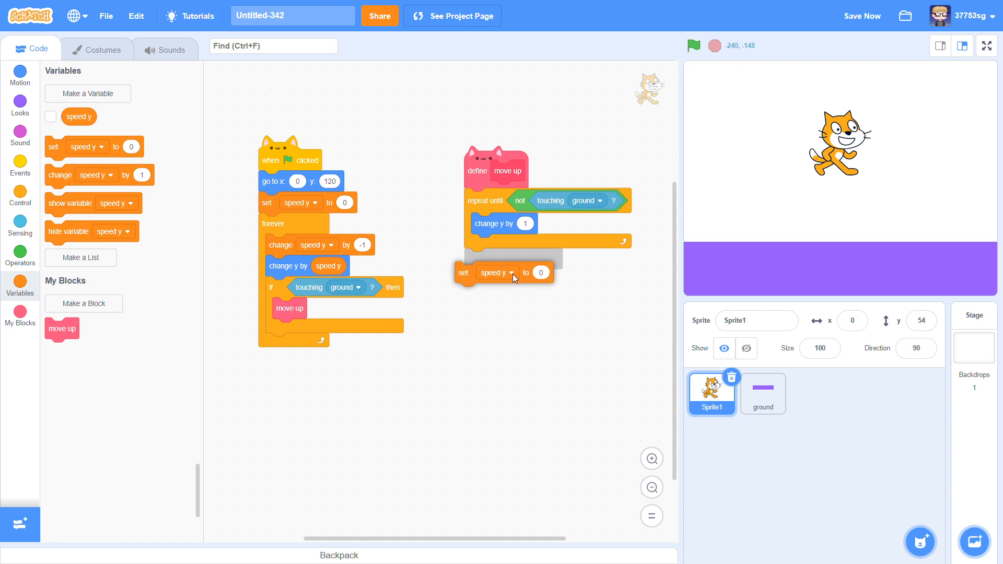
click(693, 46)
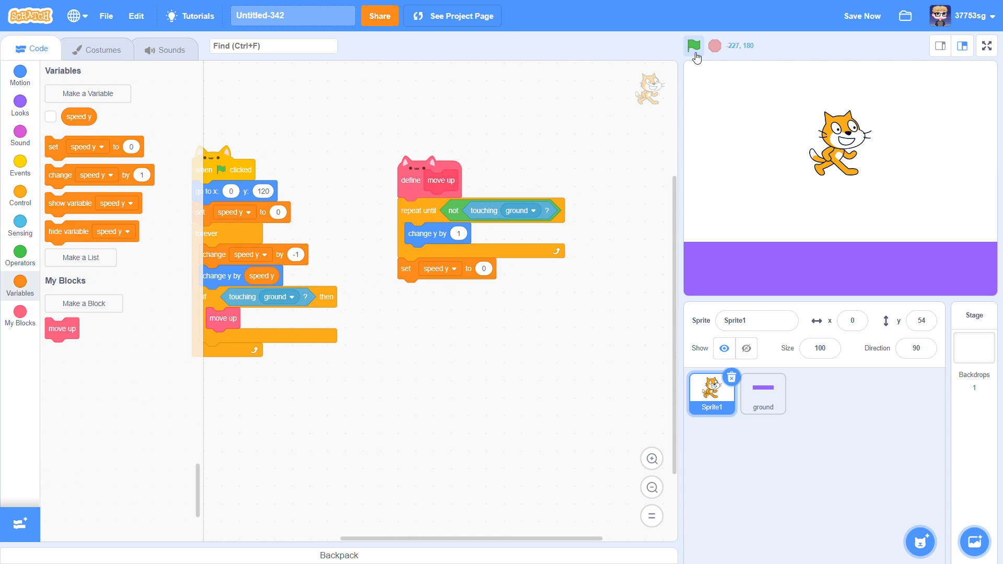
click(693, 45)
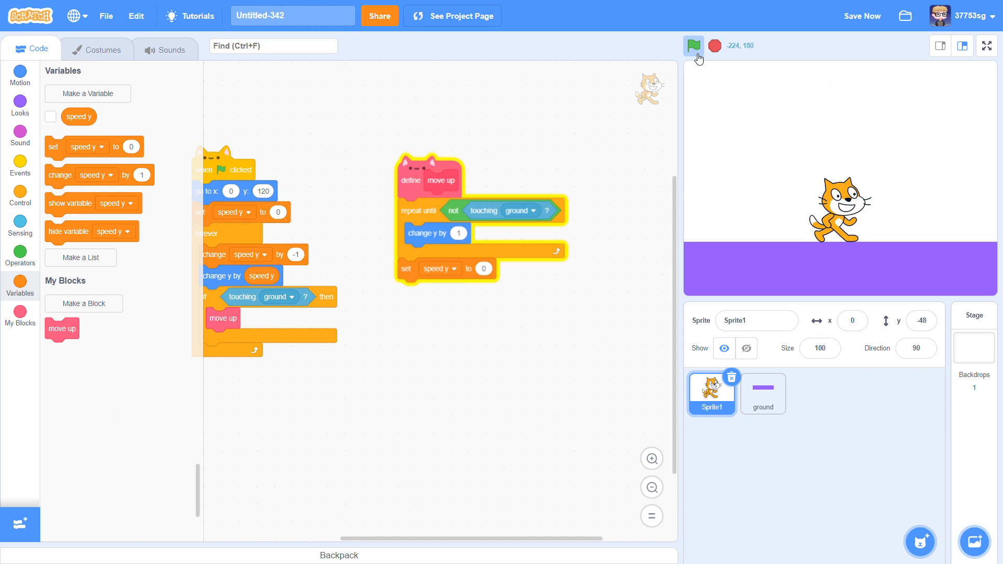
click(693, 45)
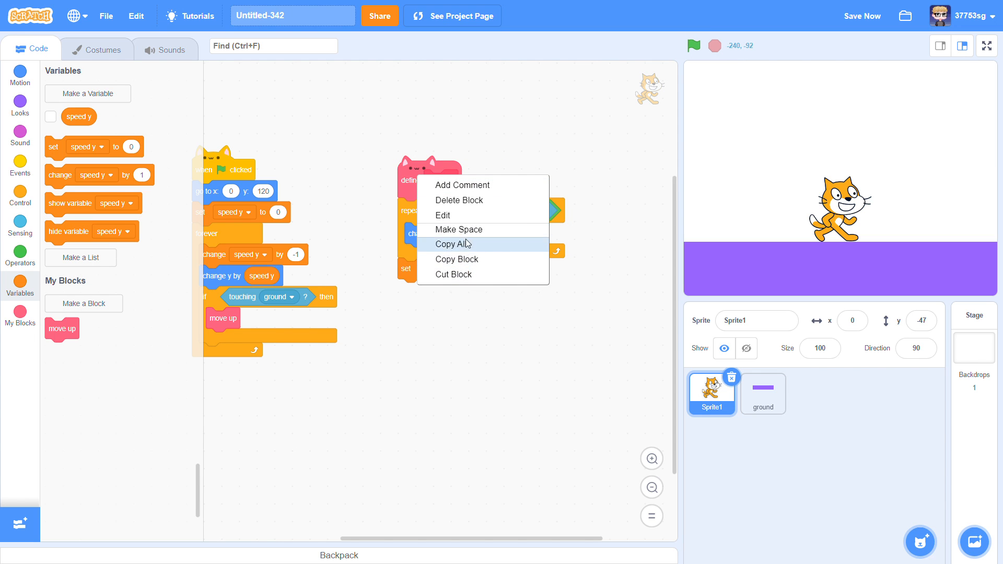
- Make move up run without screen refresh with a 0.5 y step, and test the landing
click(442, 215)
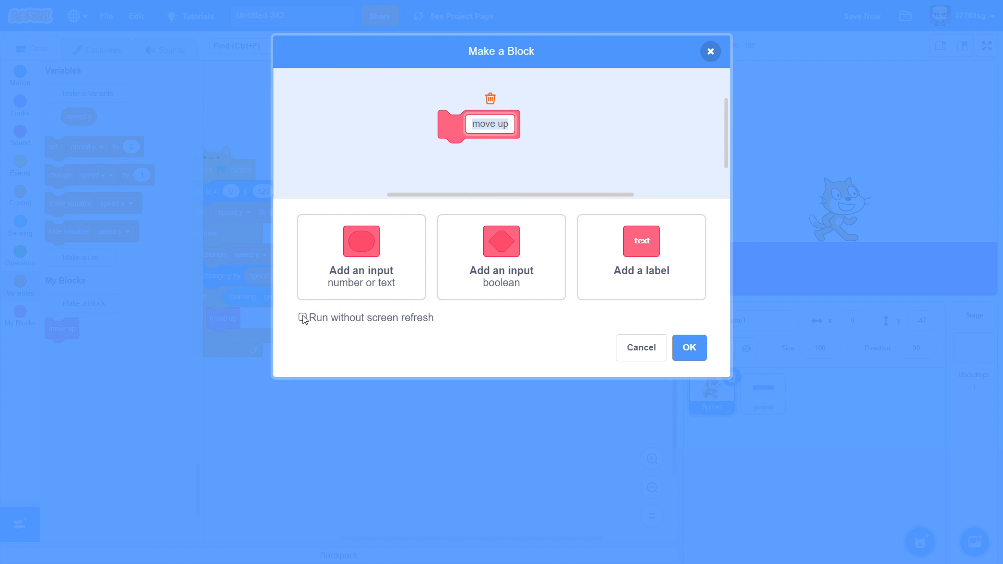
click(303, 318)
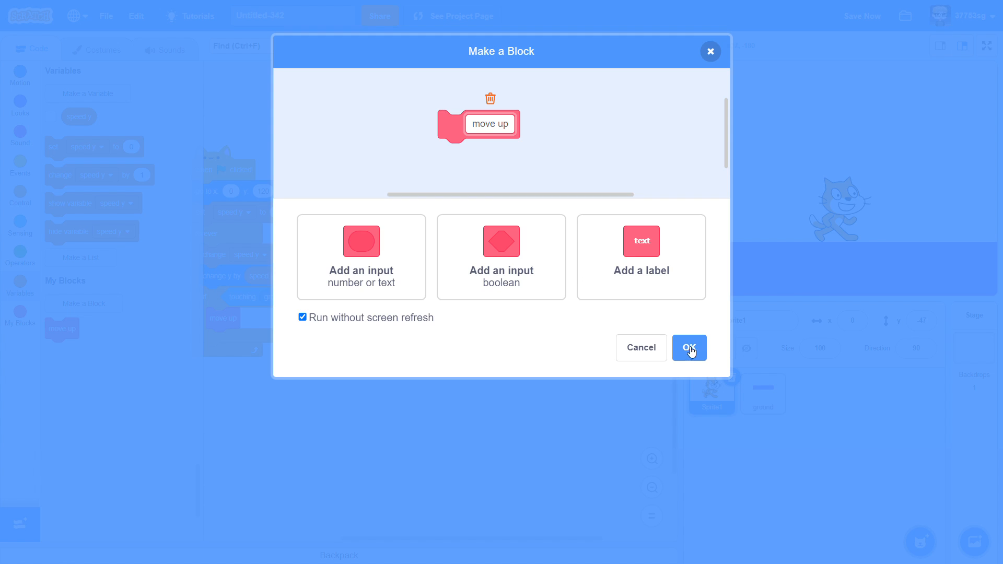
click(690, 347)
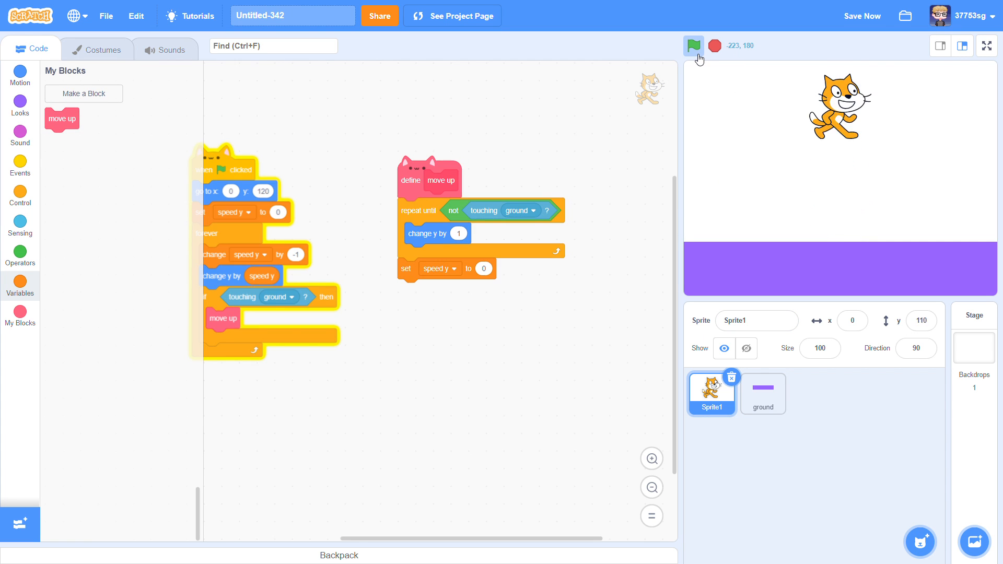
click(693, 45)
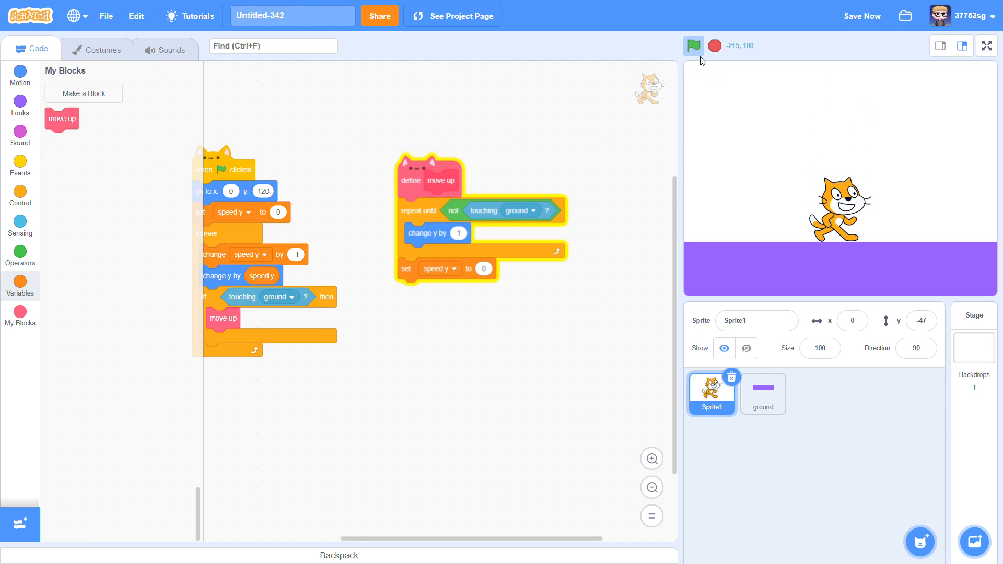
mouse_move(693, 46)
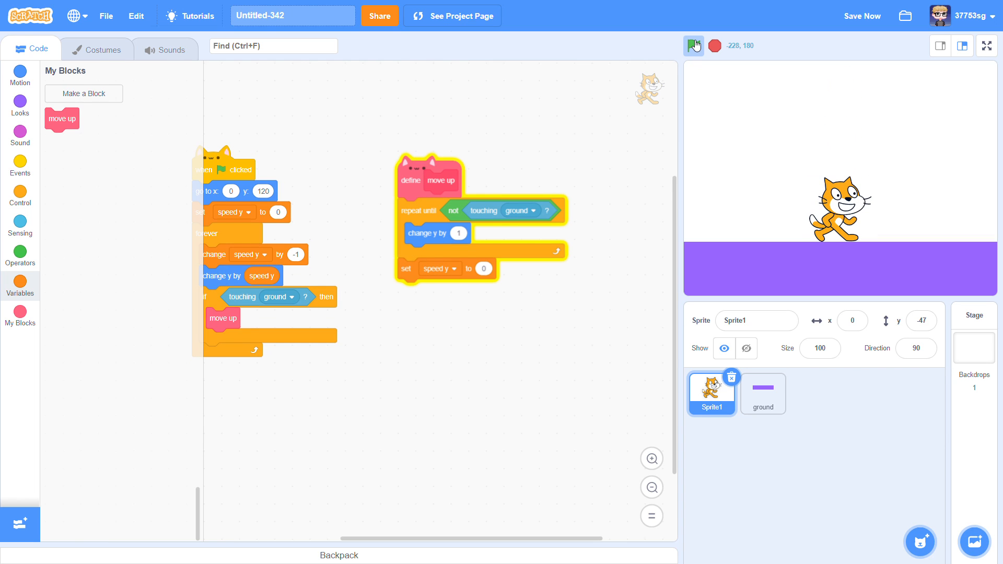
click(693, 45)
text(0)
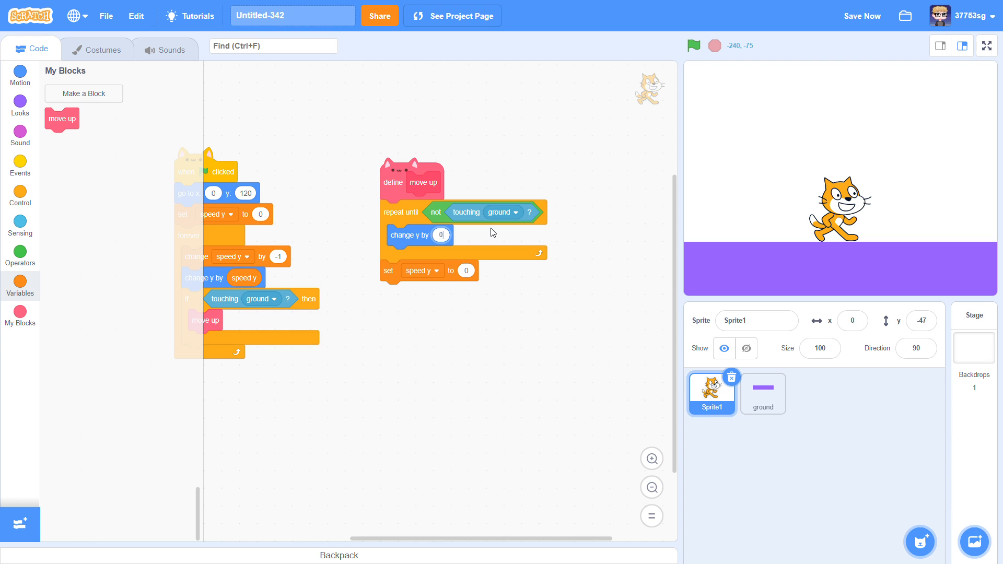
click(692, 46)
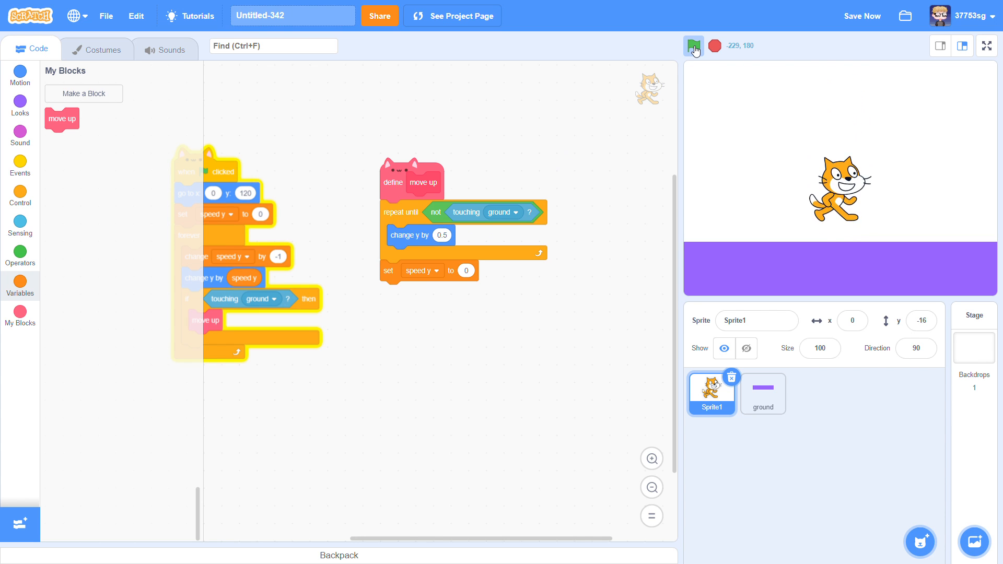
click(693, 46)
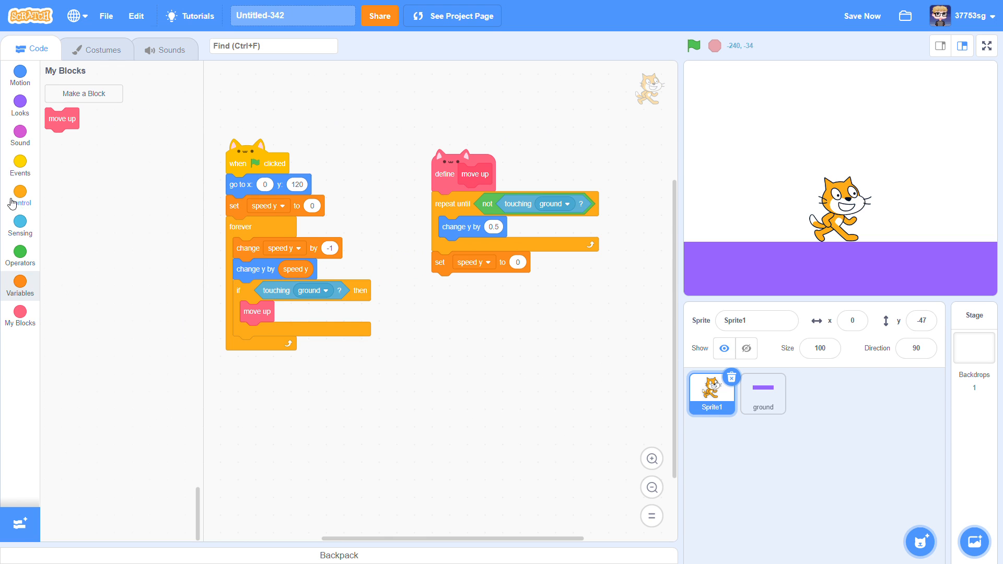
- Add 'if mouse down? or key space pressed?' setting speed y to 10 inside forever
click(20, 197)
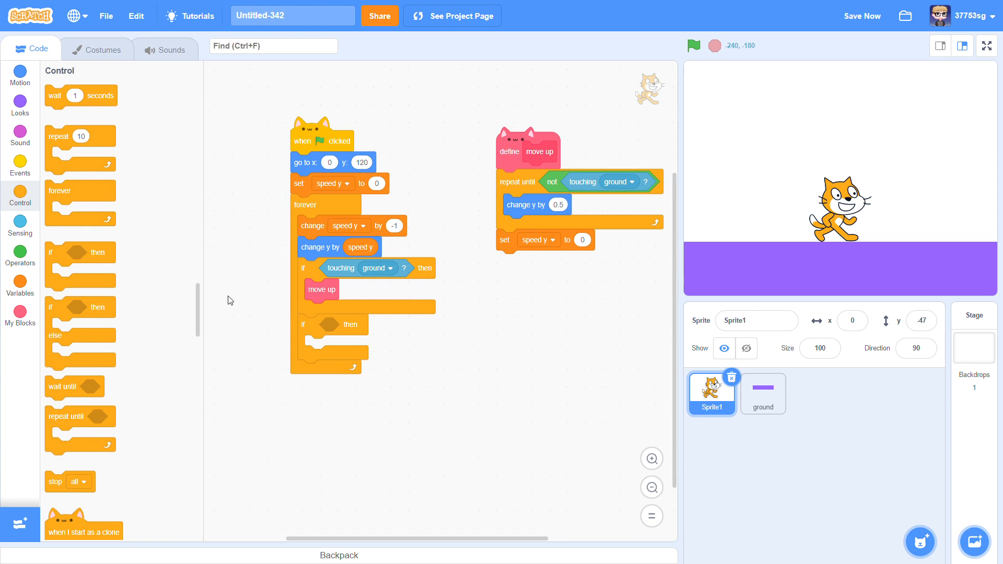
click(20, 225)
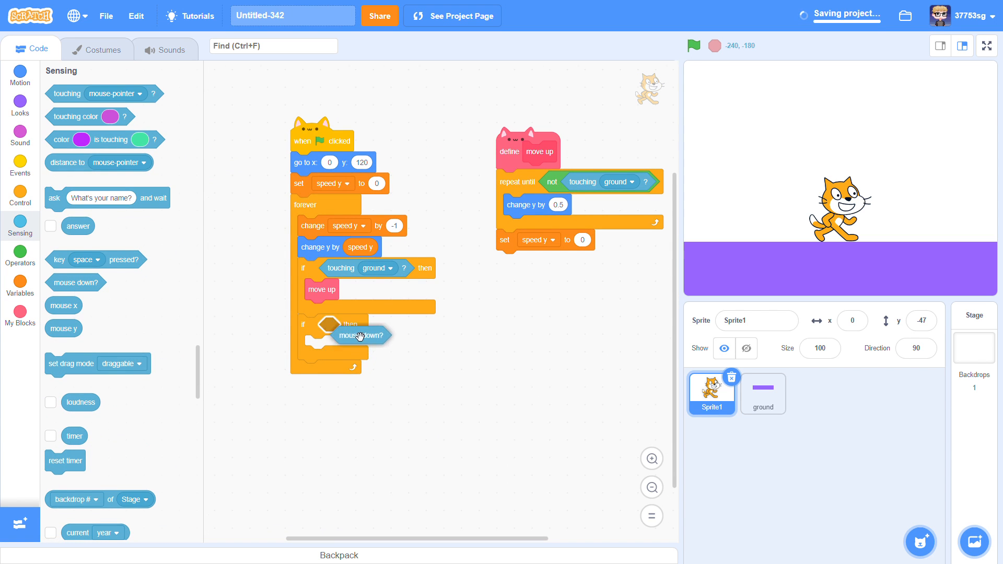
click(20, 255)
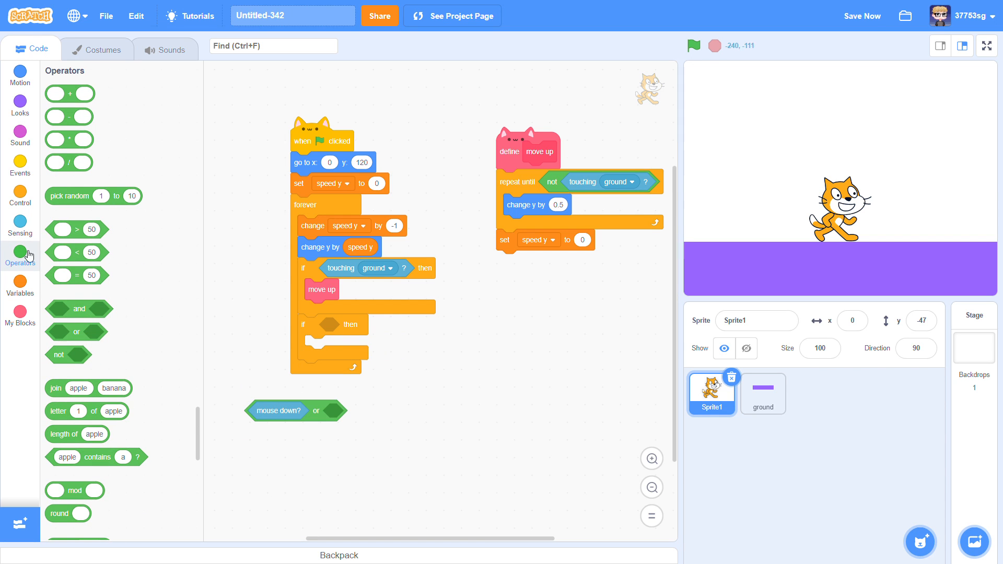
click(20, 224)
text(10)
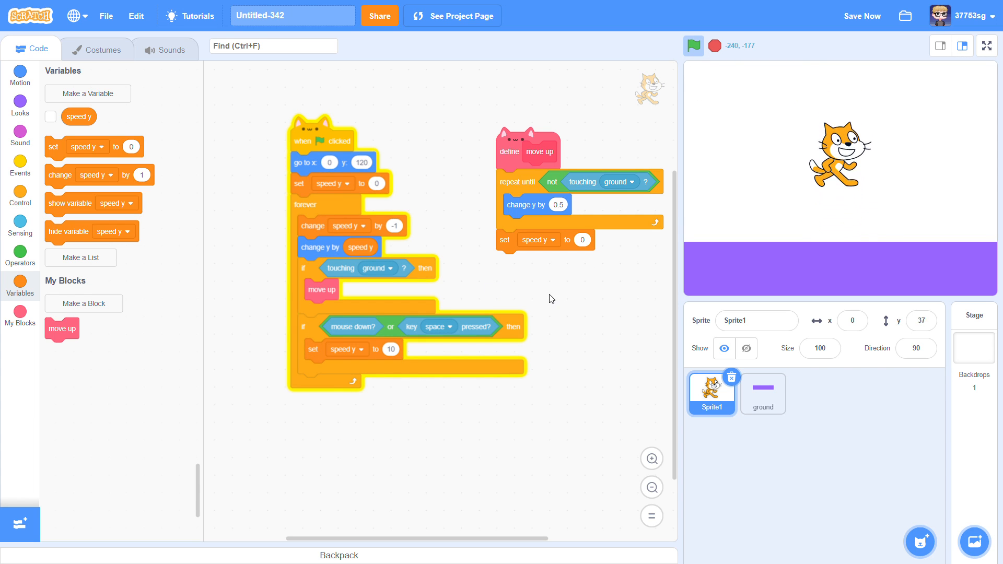
- Run the project and test jumping repeatedly, including in midair
click(693, 45)
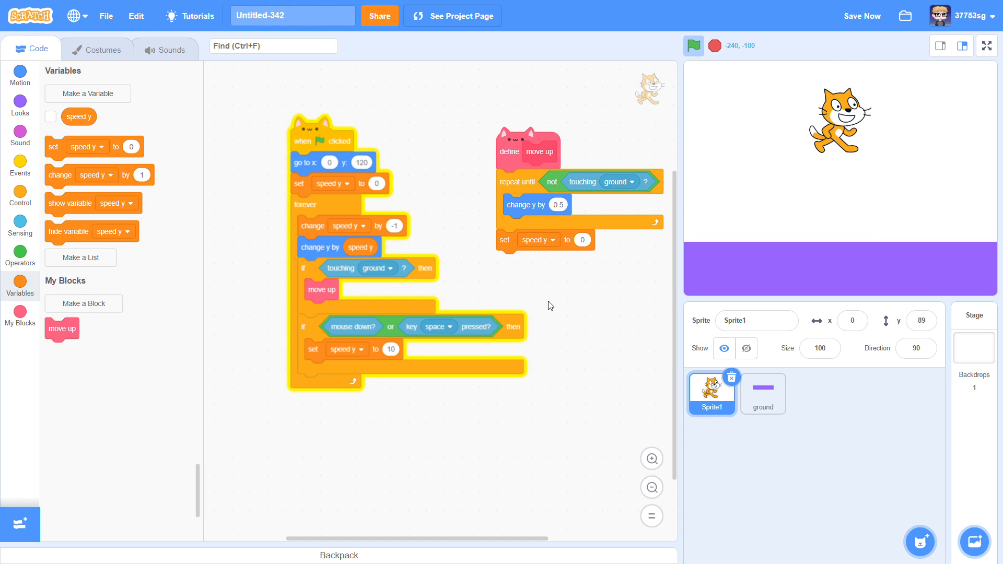
click(692, 45)
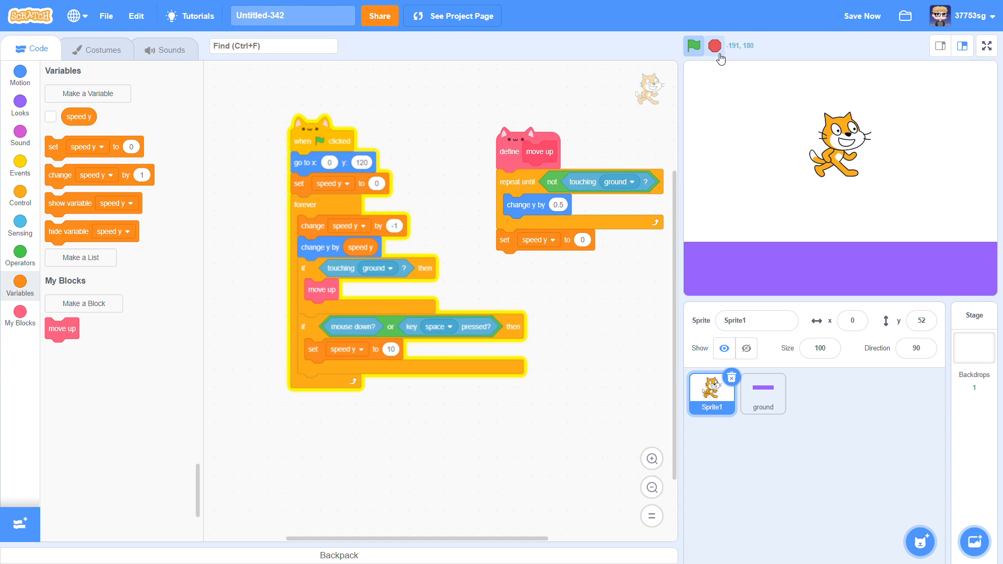
click(693, 46)
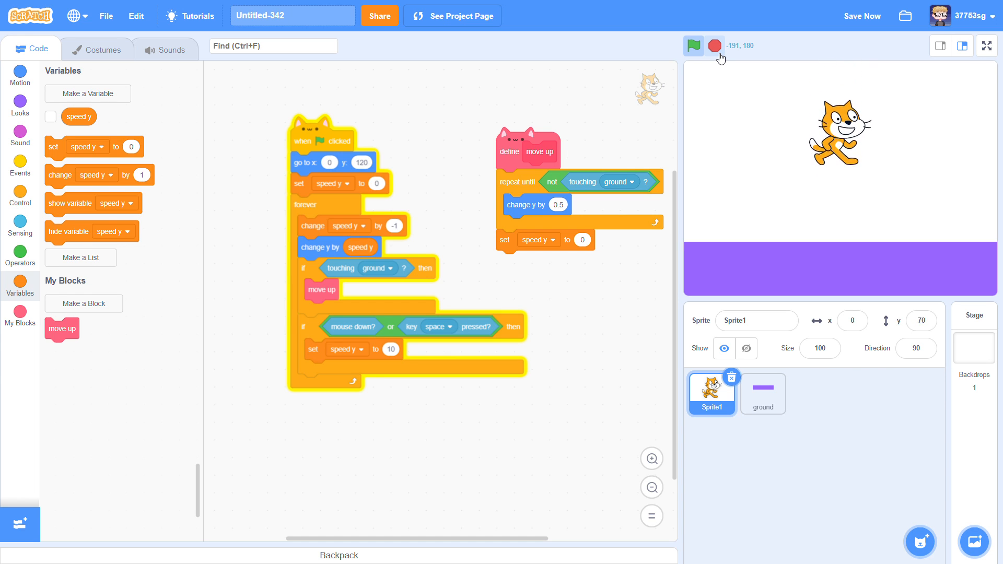
click(692, 46)
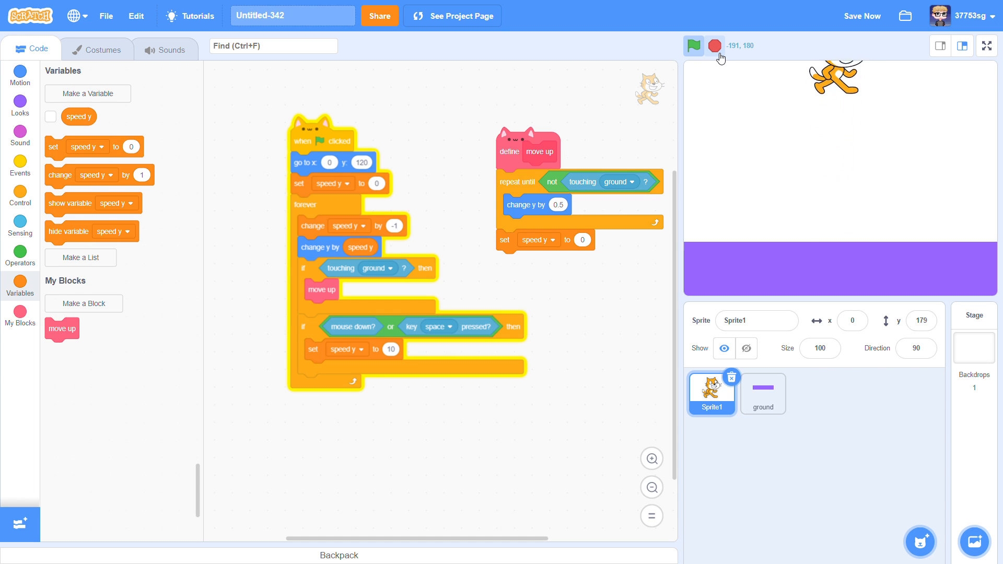
- Stop the project and create a 'touch?' variable shown on the stage
click(693, 45)
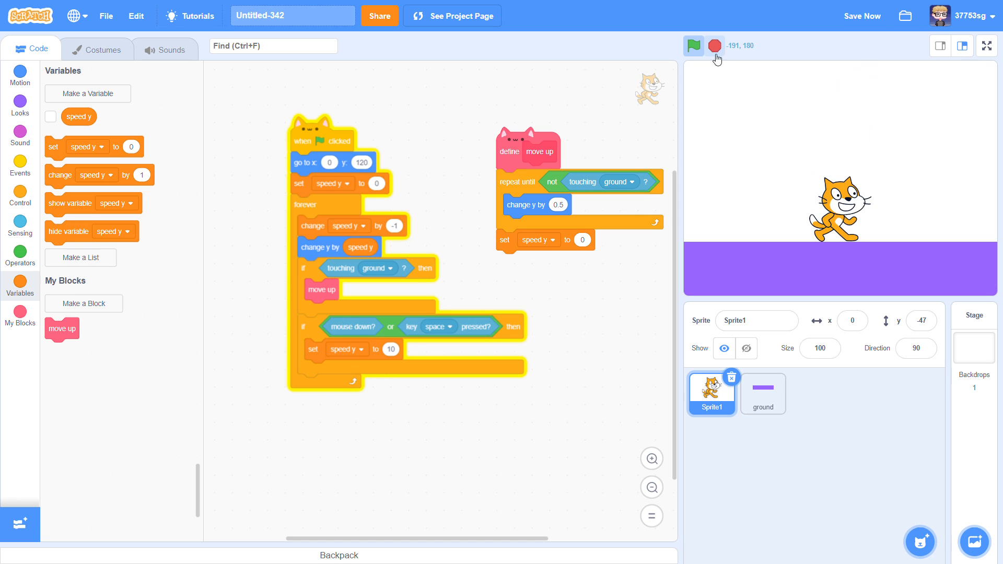
click(88, 93)
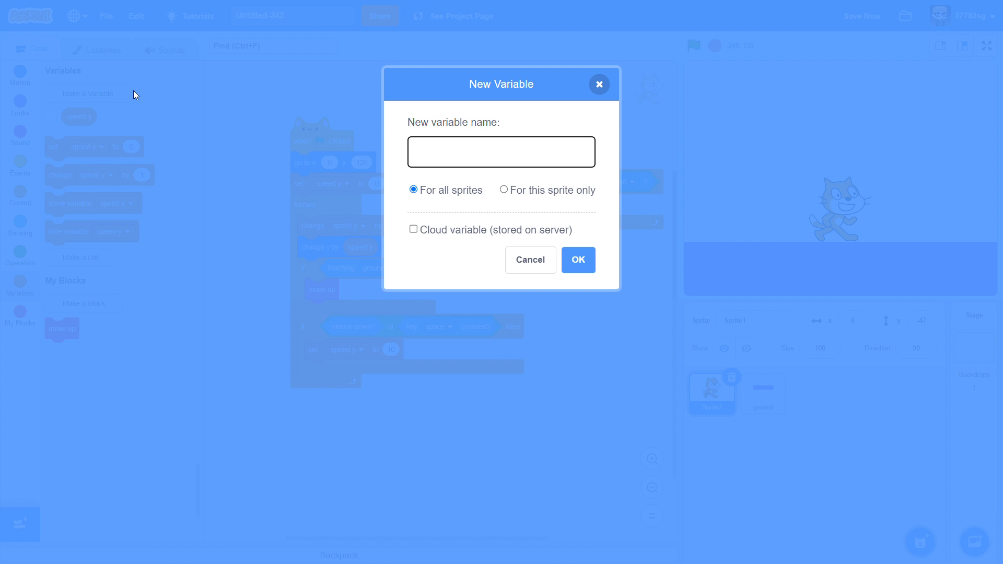
text(tou)
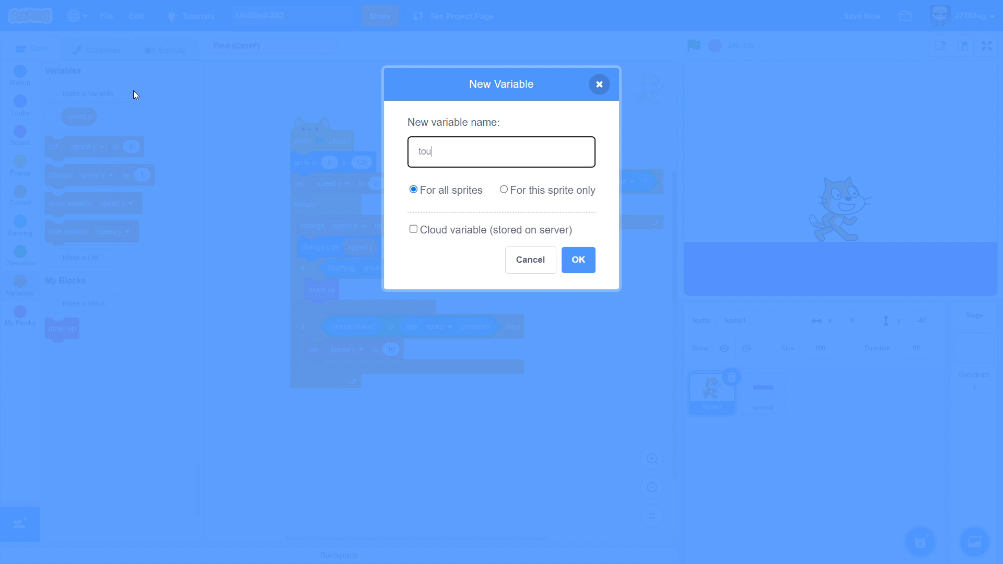
text(ch>)
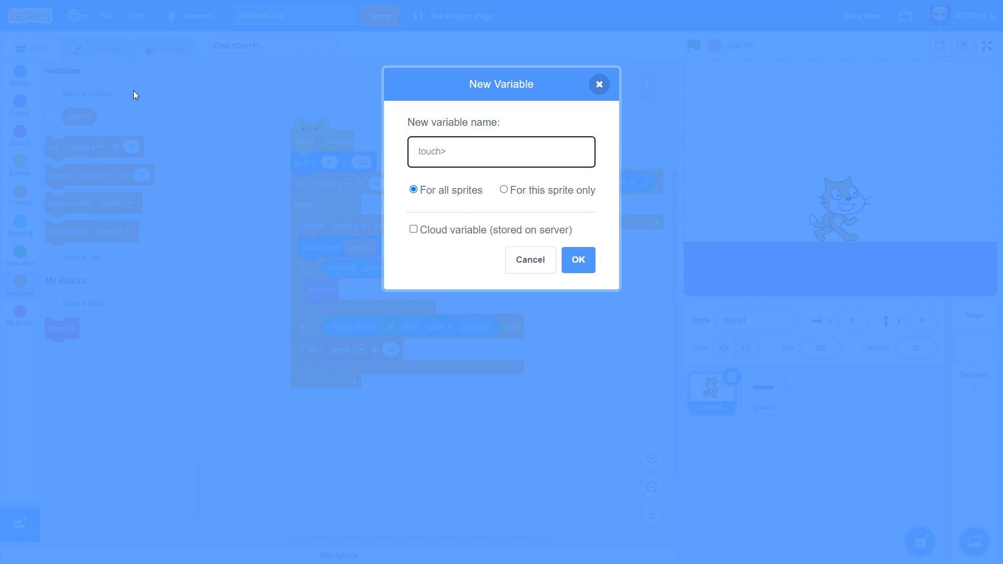
click(577, 259)
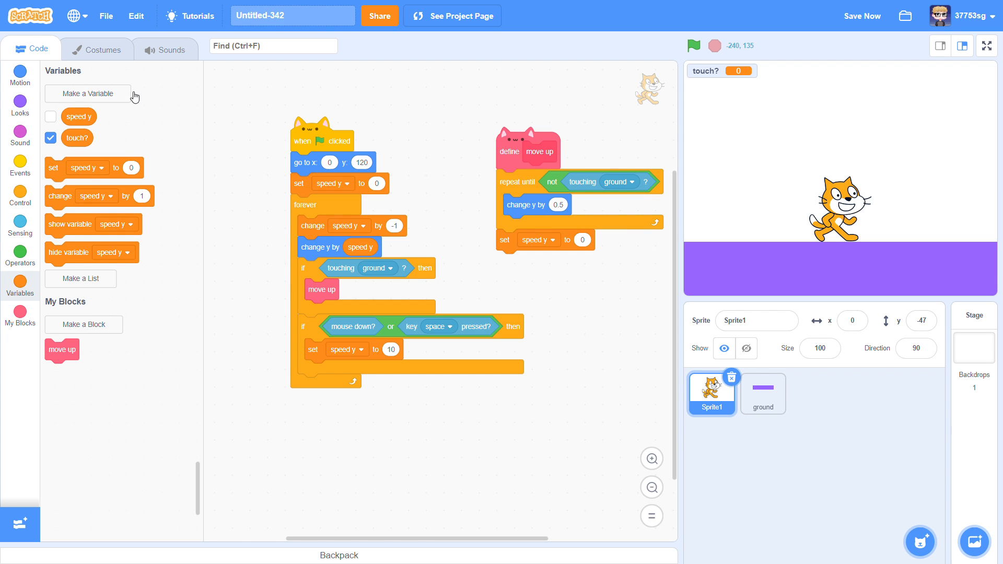
- Set touch? to yes in move up, reset it when jumping, and require touch? = yes
click(50, 137)
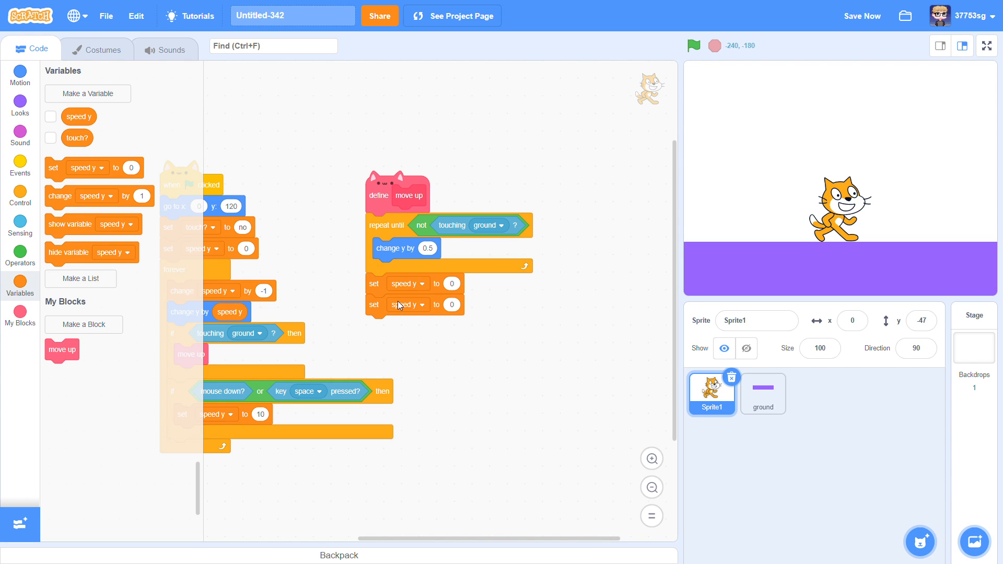
click(407, 305)
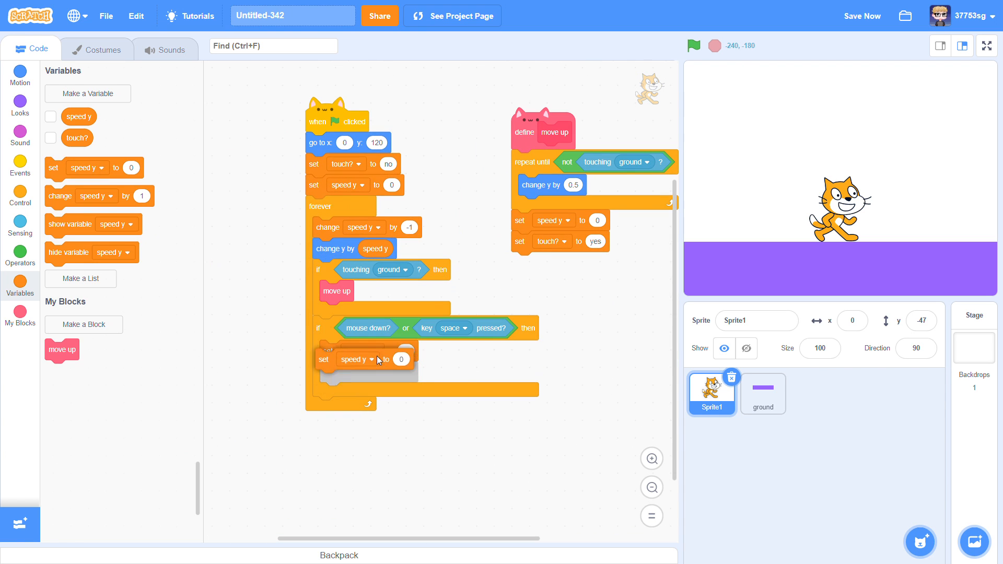
click(356, 359)
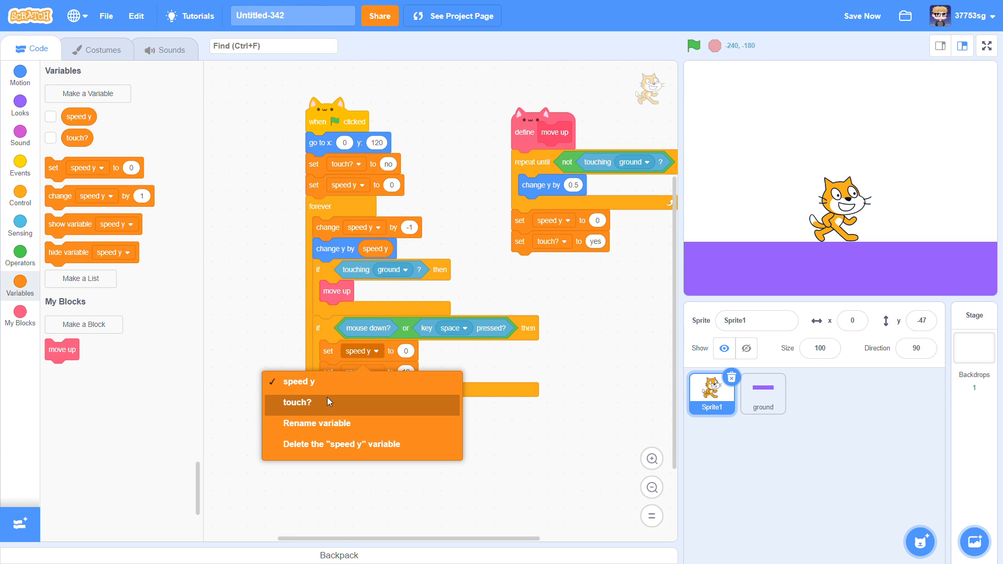
click(296, 401)
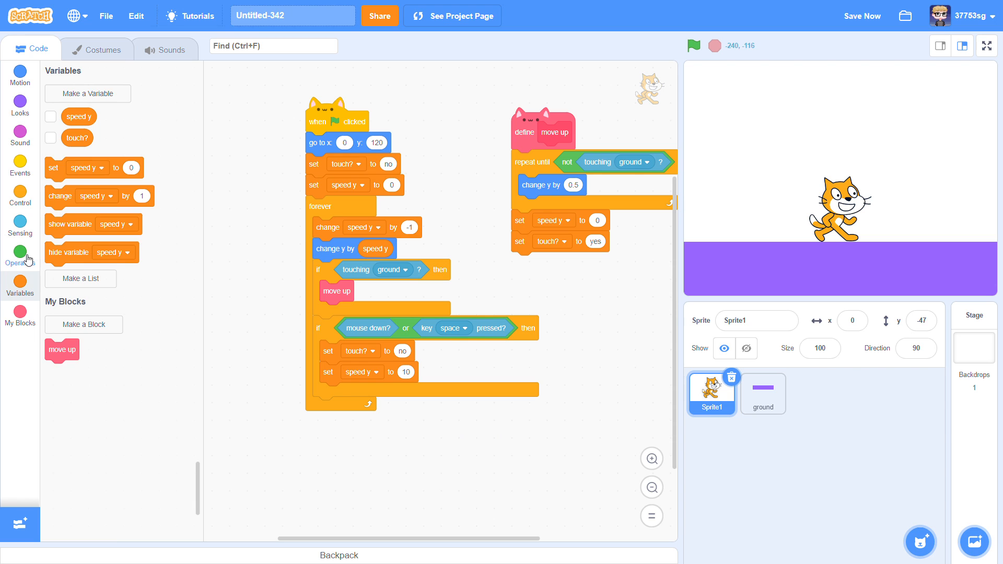
click(20, 255)
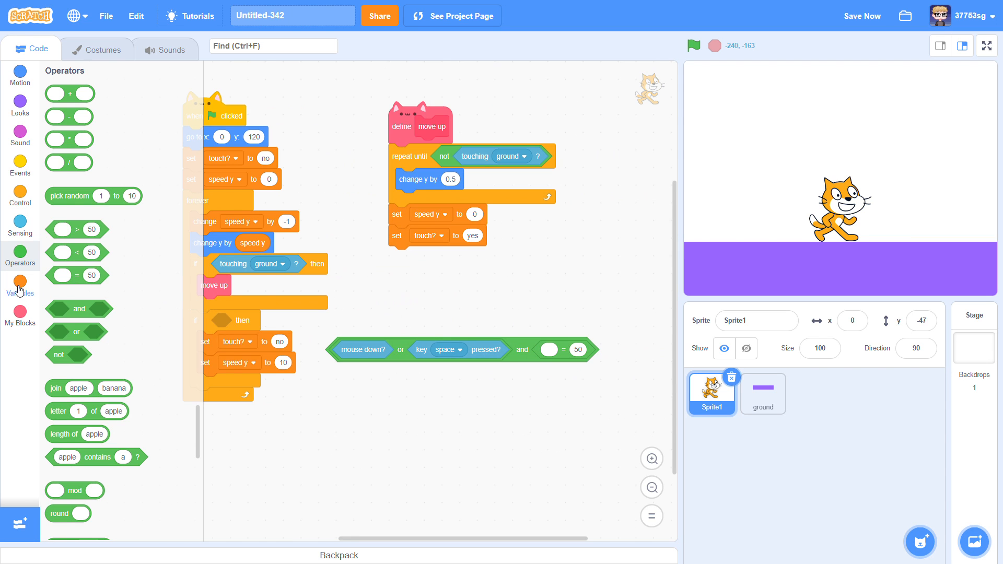
click(19, 285)
text(yes)
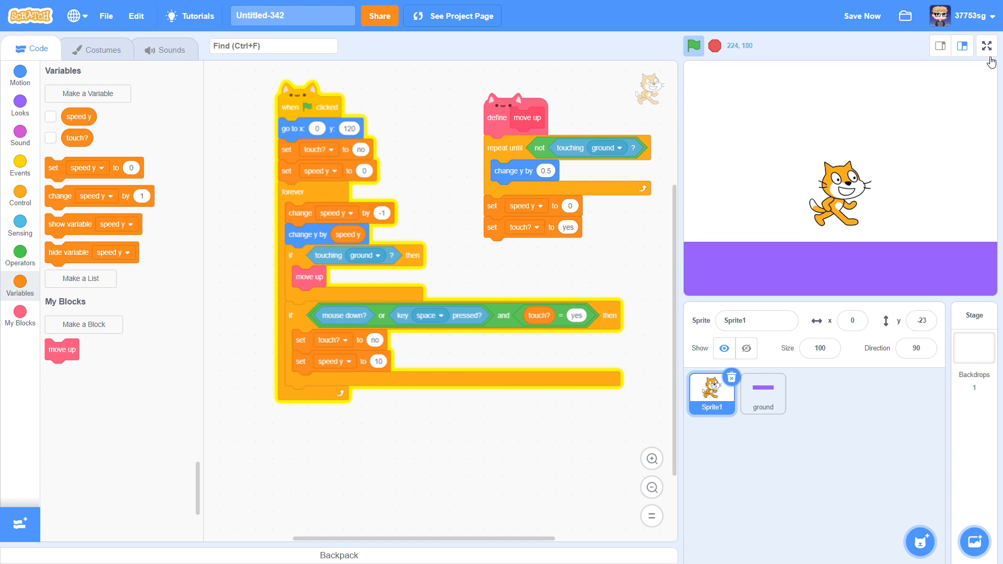
- Test the jump at speed y 15, then select the ground sprite
click(693, 46)
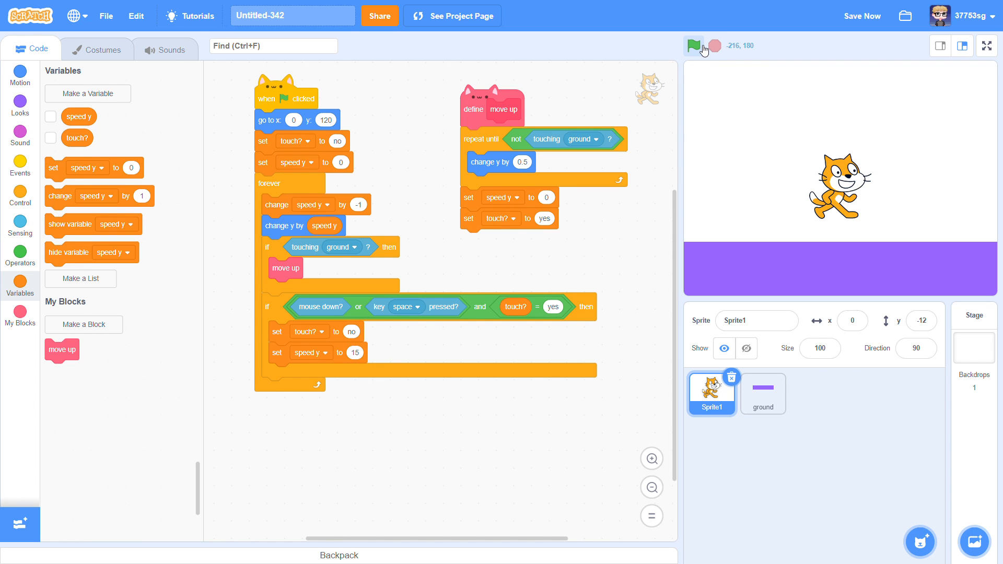
click(762, 394)
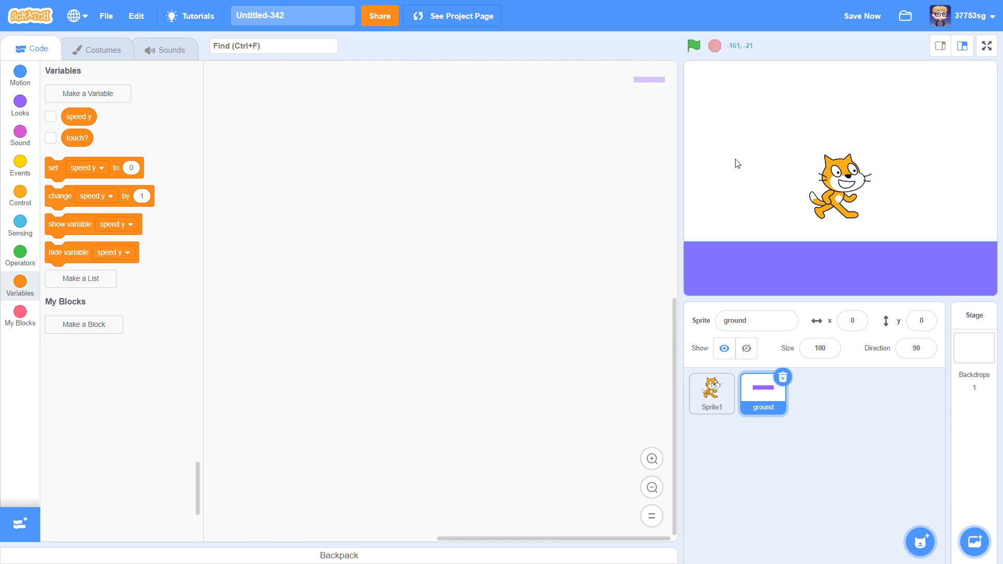
mouse_move(687, 362)
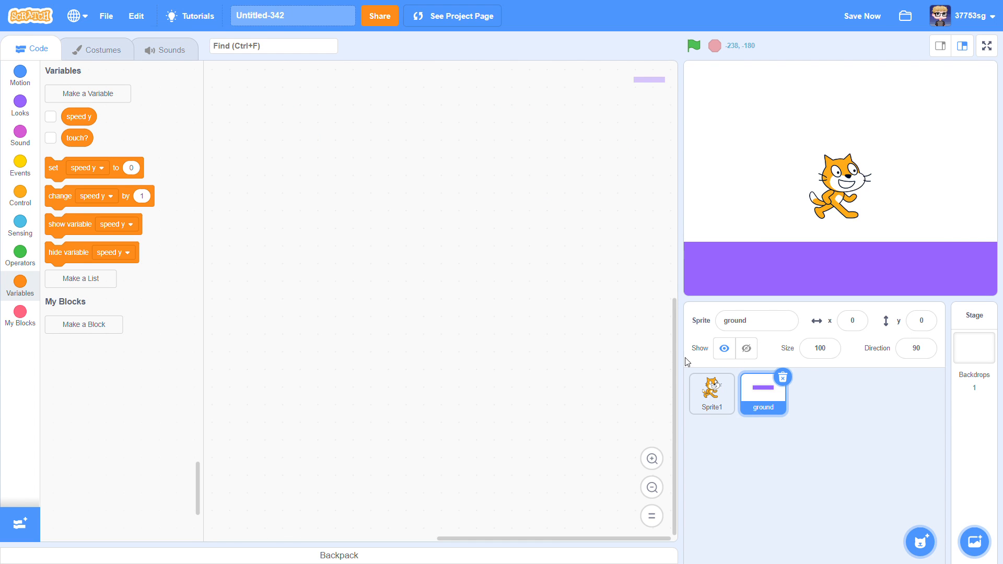
- Draw tall purple rectangle walls at the left and right ends of the ground costume
click(98, 49)
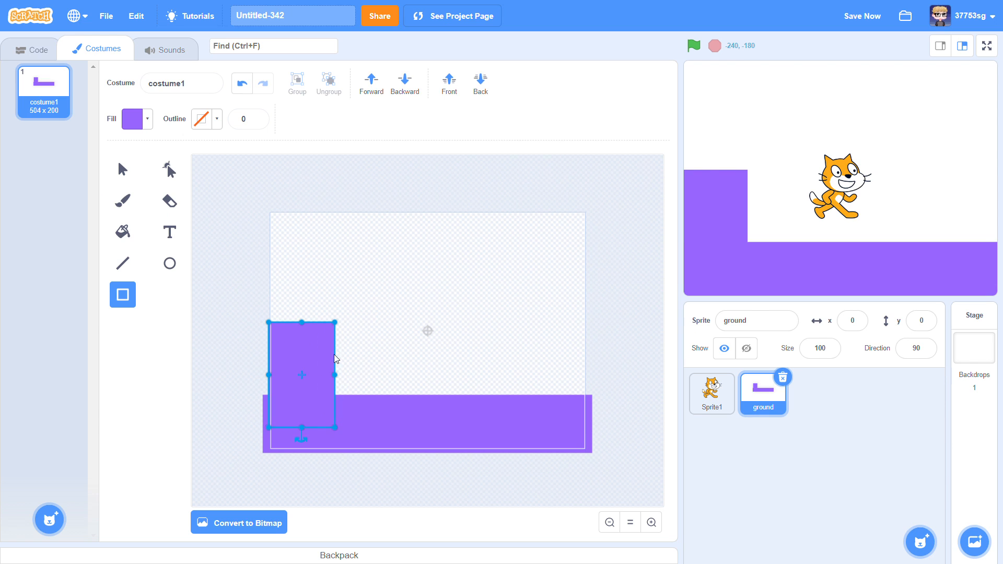
click(122, 168)
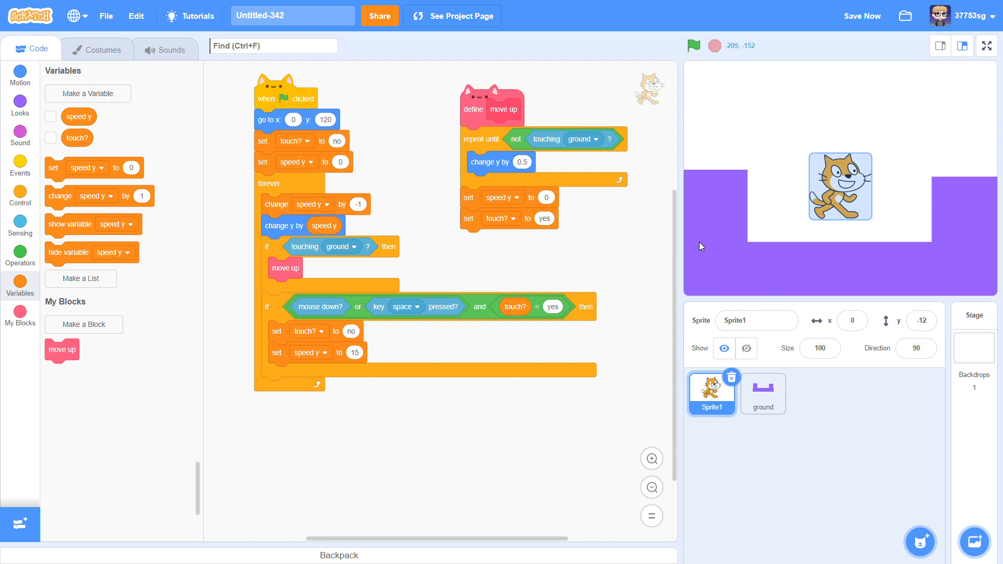
- Add change x by (right arrow pressed − left arrow pressed) × 5 and test walking
click(693, 45)
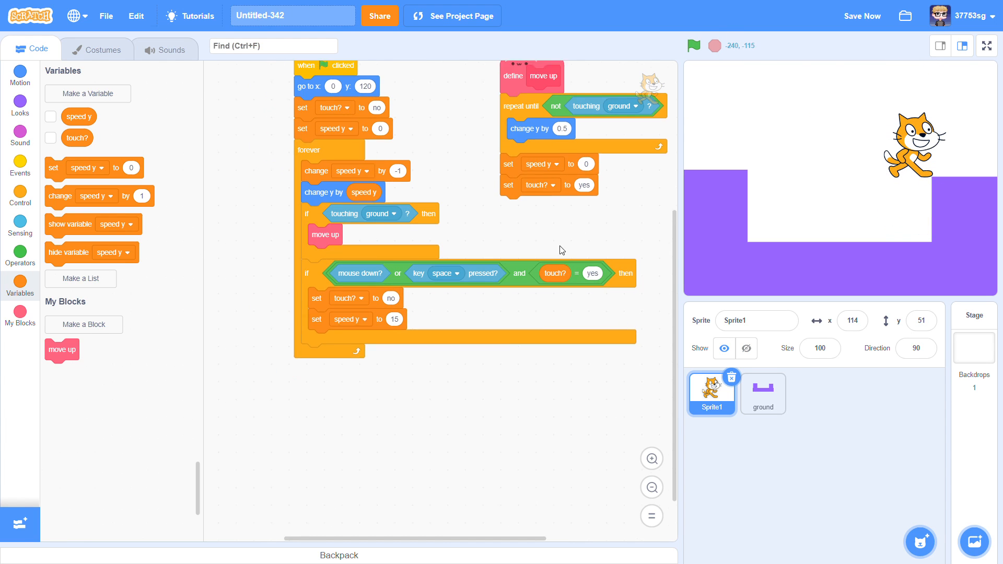
click(20, 197)
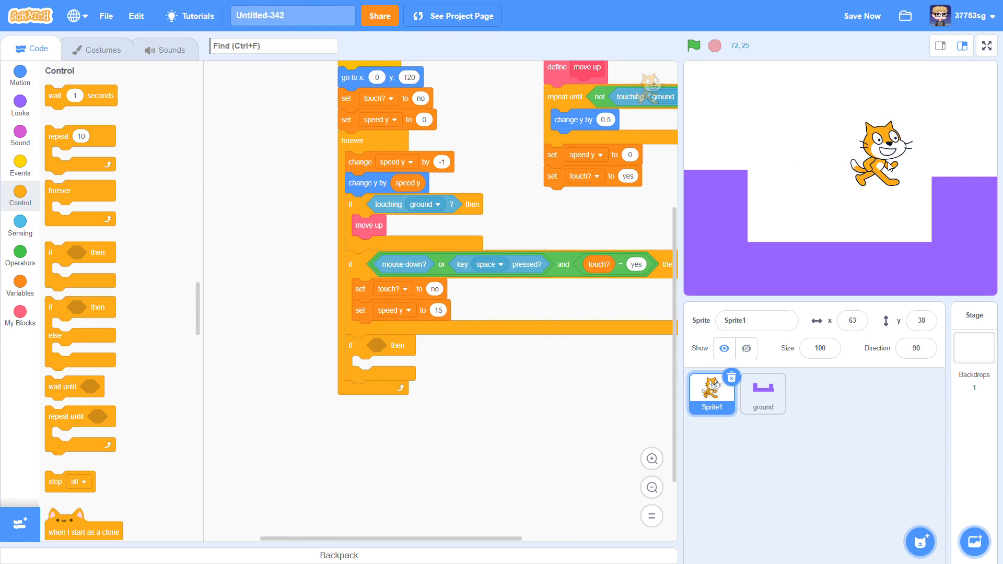
mouse_move(35, 240)
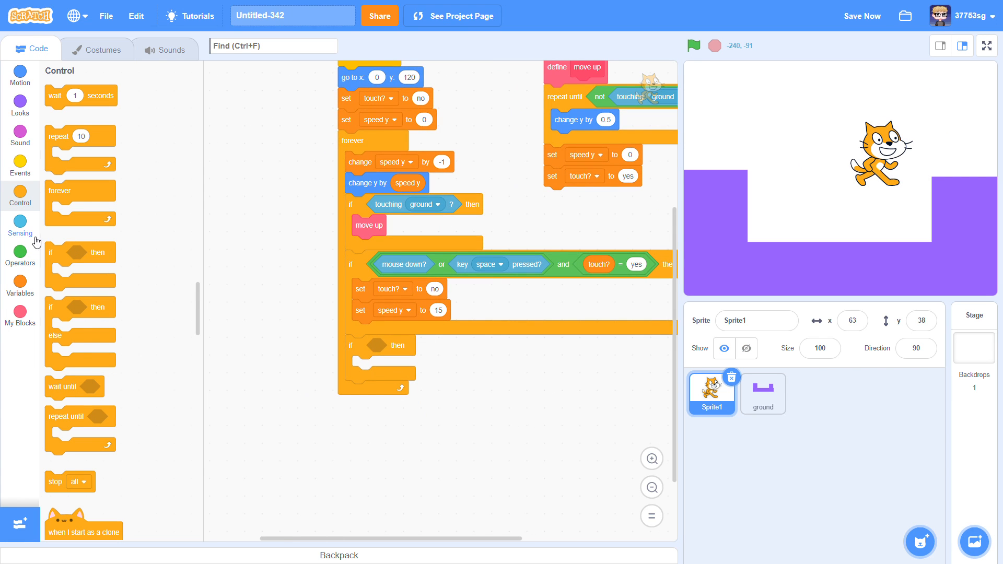
click(20, 226)
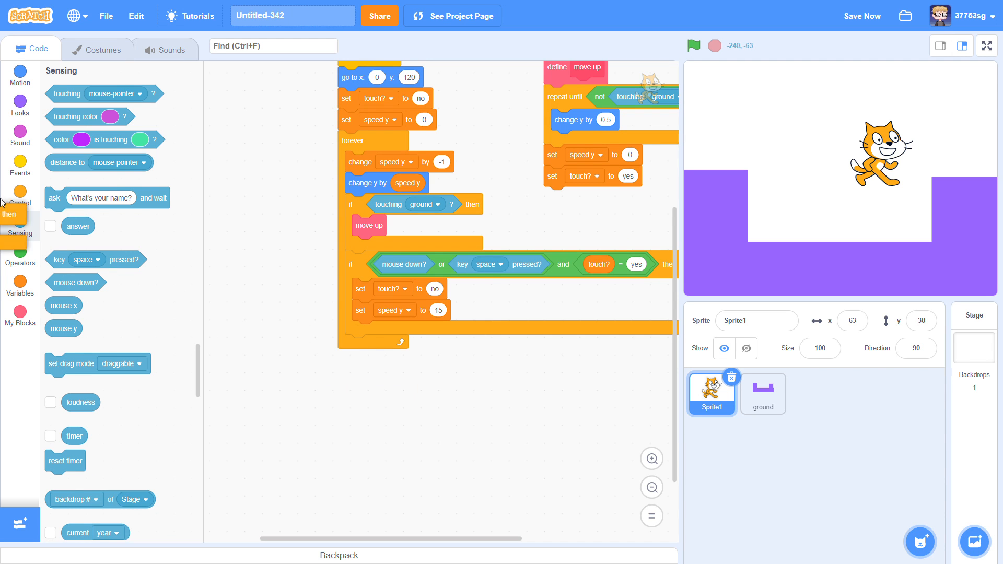
click(20, 73)
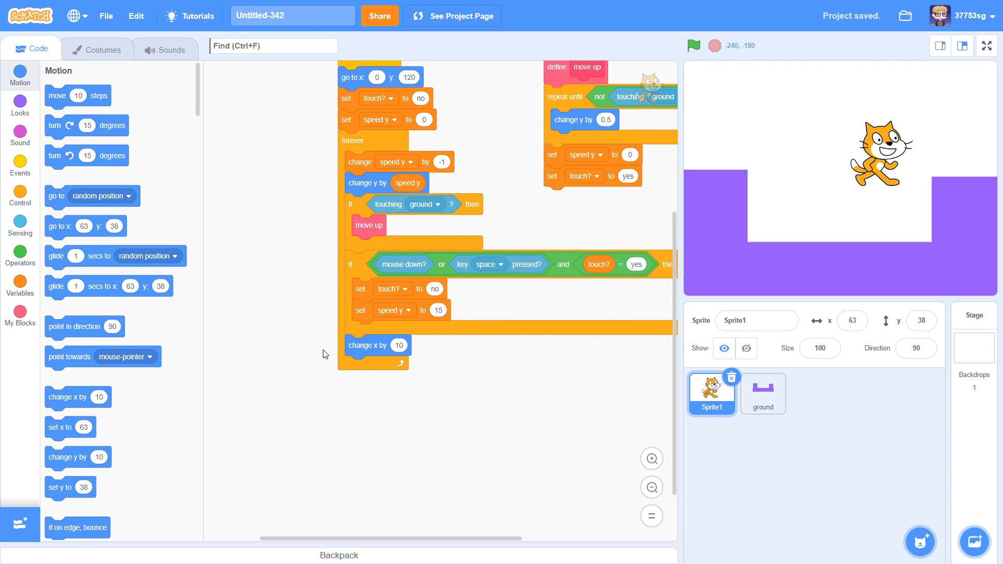
click(20, 255)
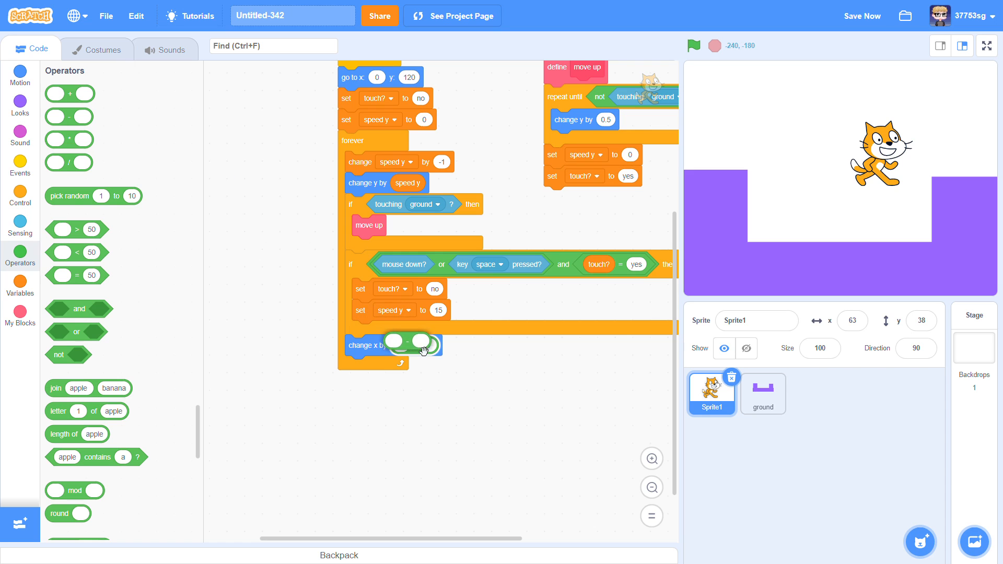
click(20, 221)
text(5)
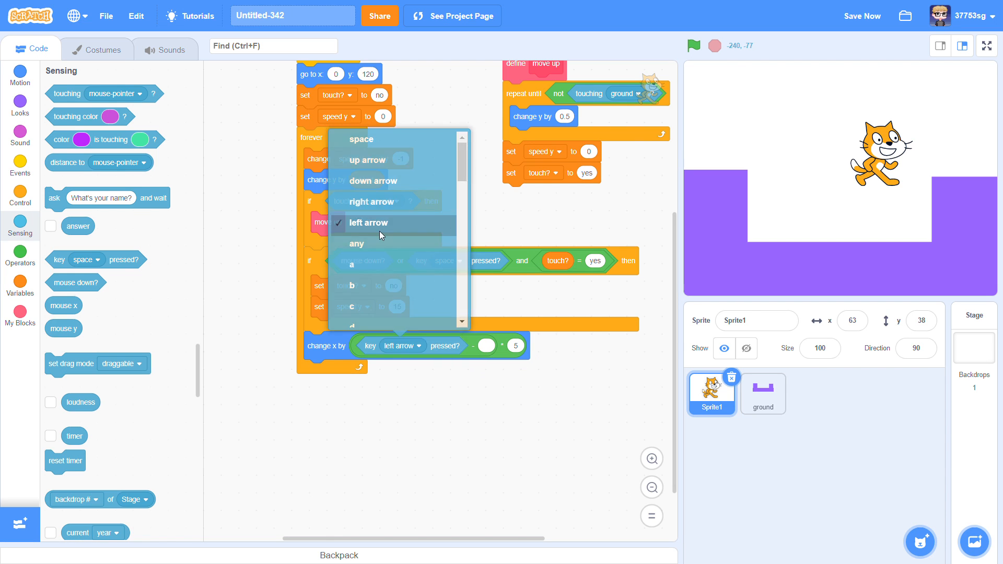
click(368, 223)
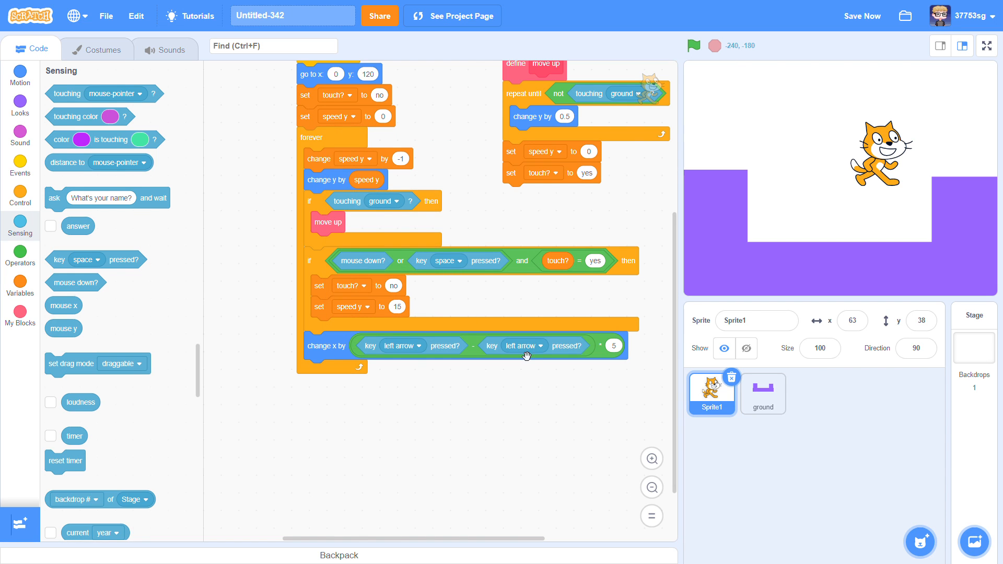
click(523, 346)
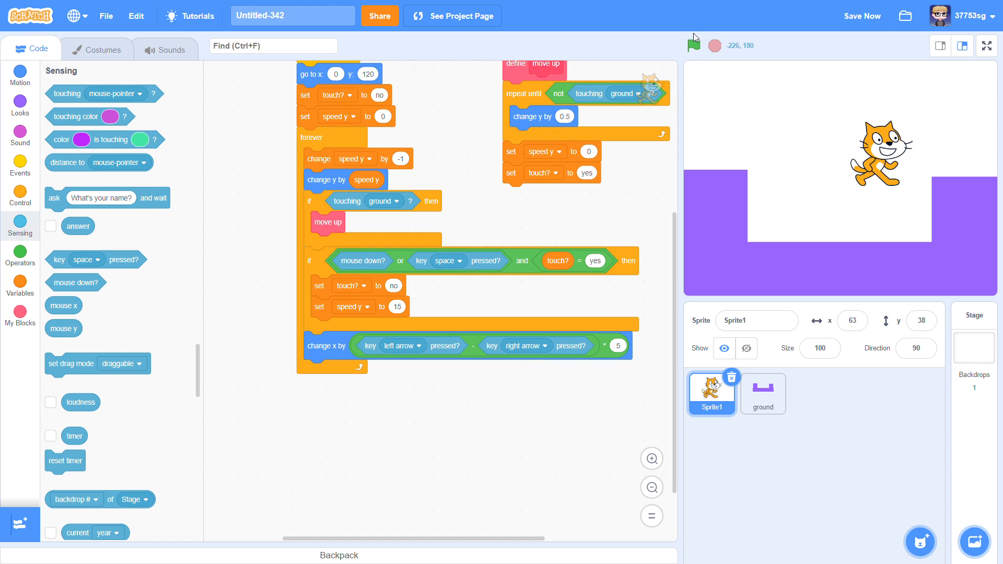
click(693, 45)
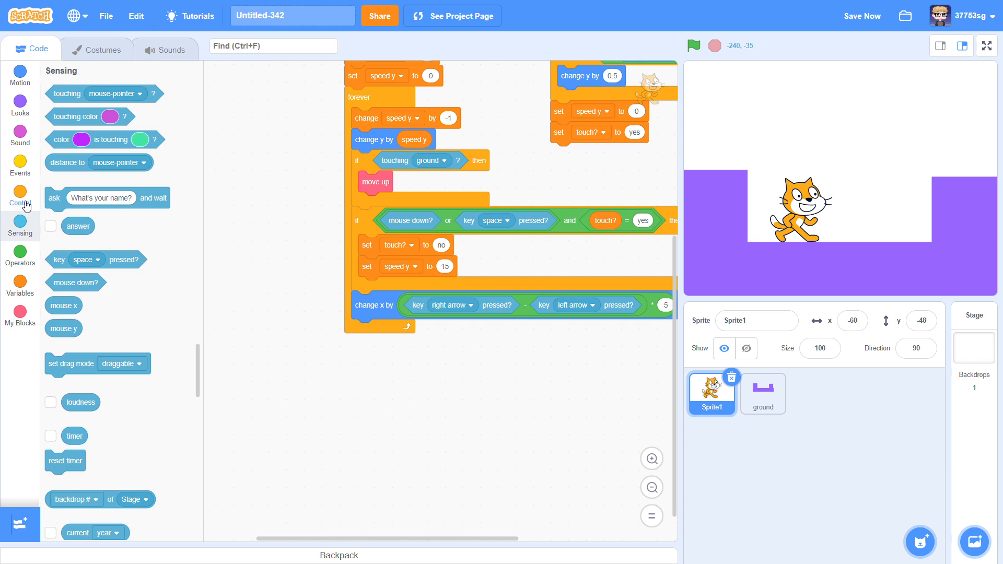
- Use separate right-arrow (x +5) and left-arrow (x −5) checks, undoing right moves on ground
click(20, 195)
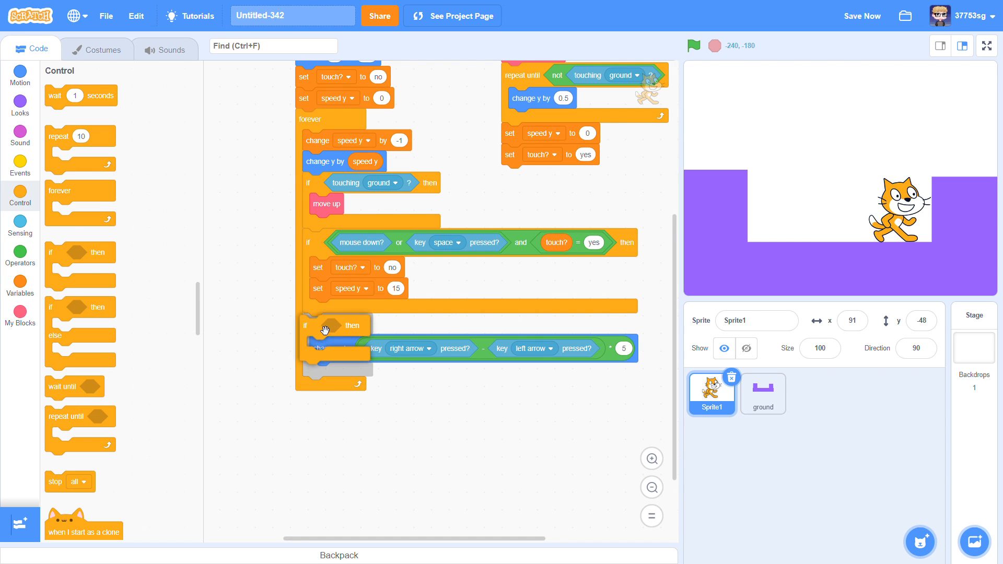
click(20, 226)
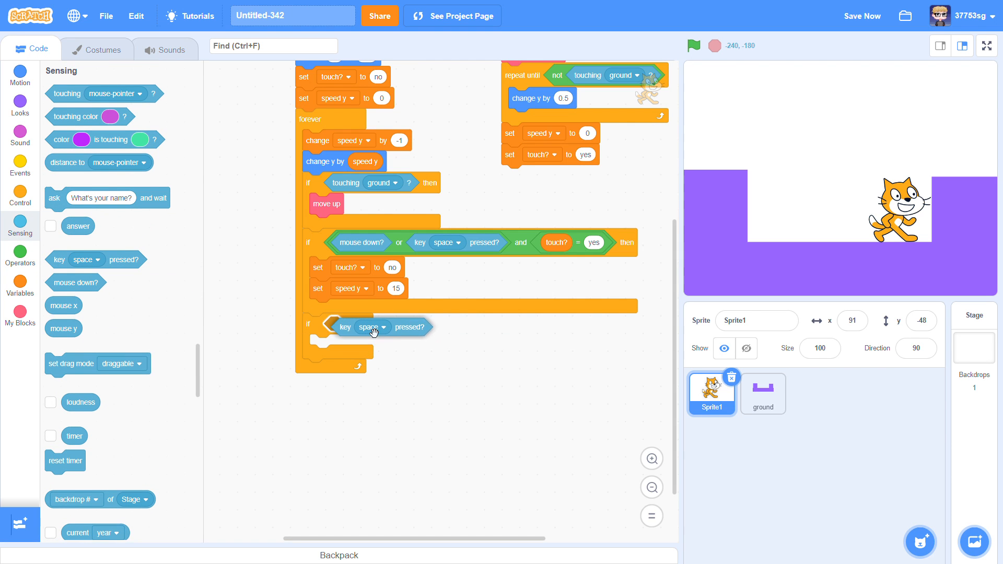
click(373, 327)
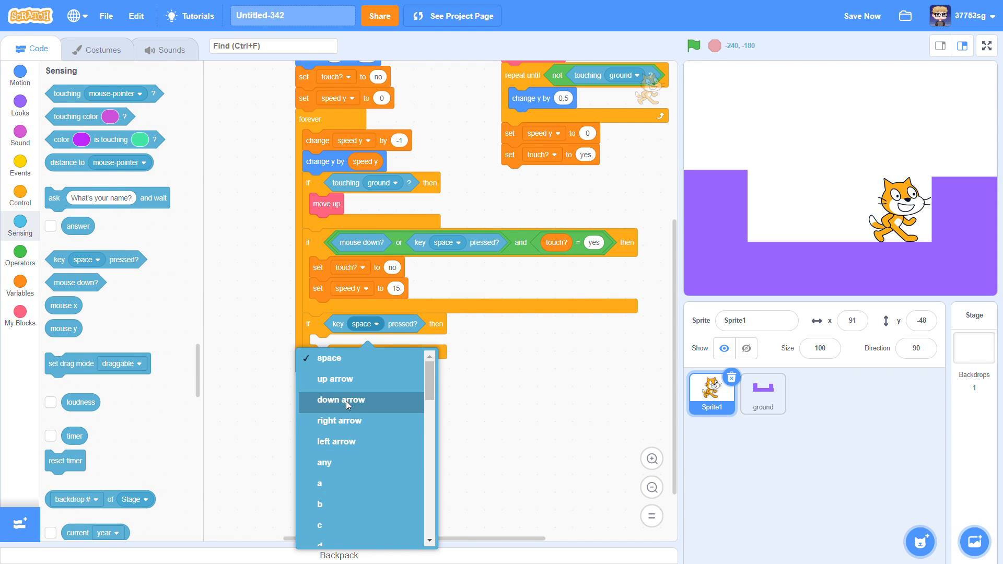
click(340, 420)
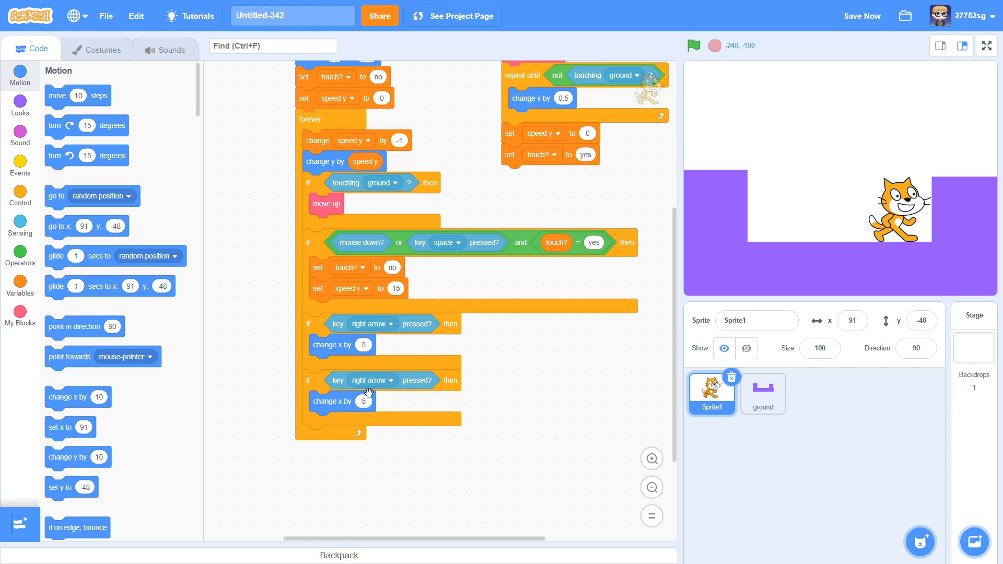
click(372, 380)
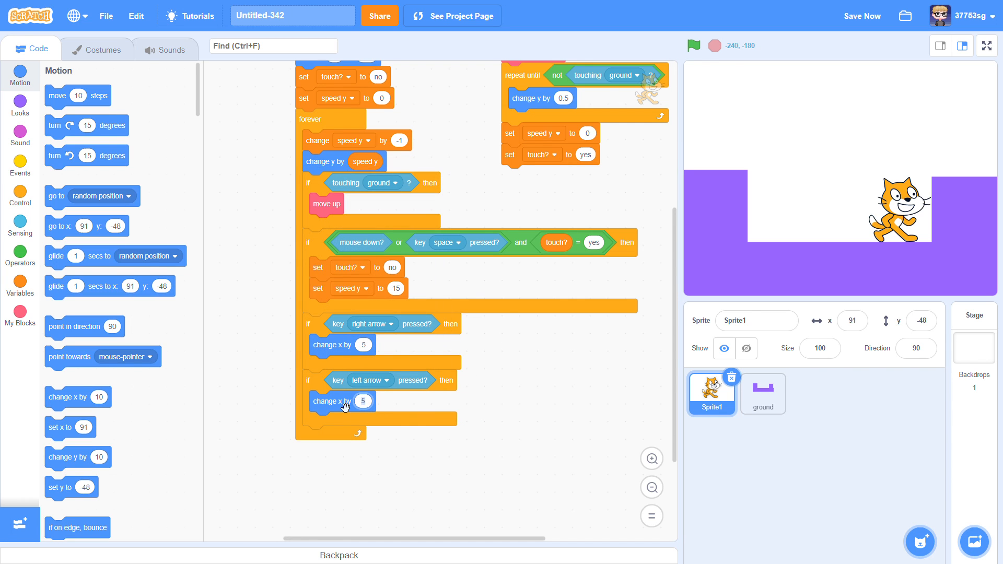
click(20, 194)
text(-5)
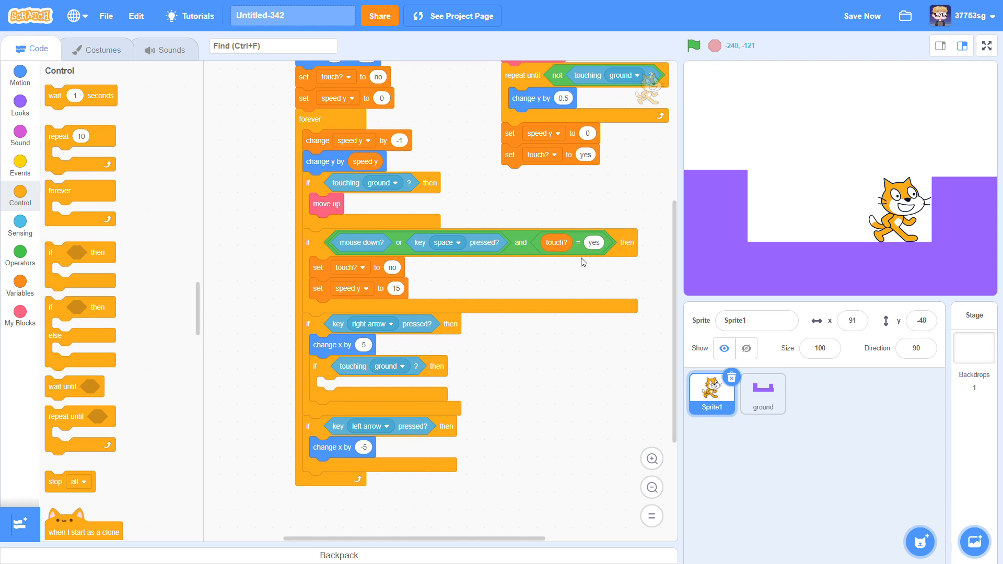
mouse_move(510, 431)
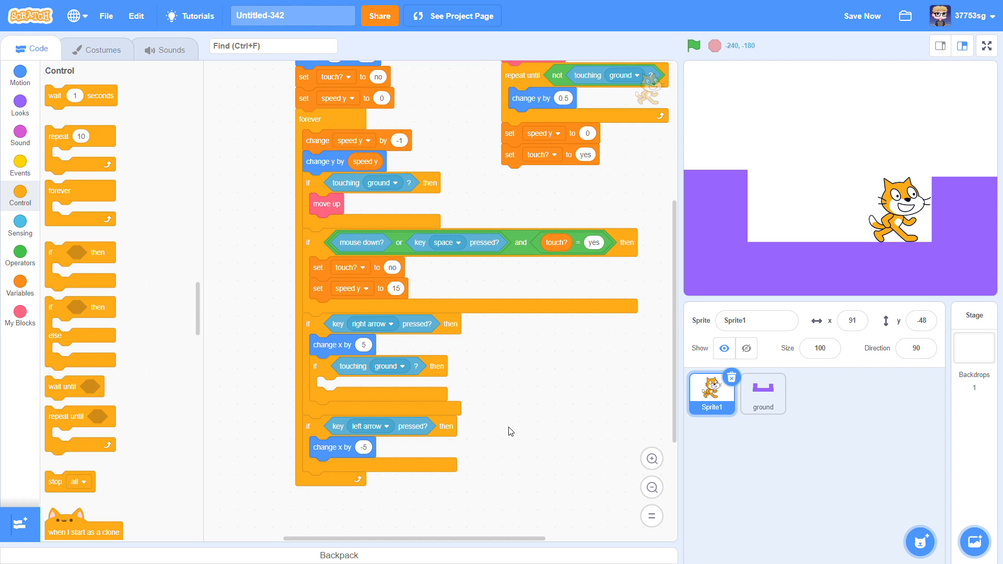
click(20, 74)
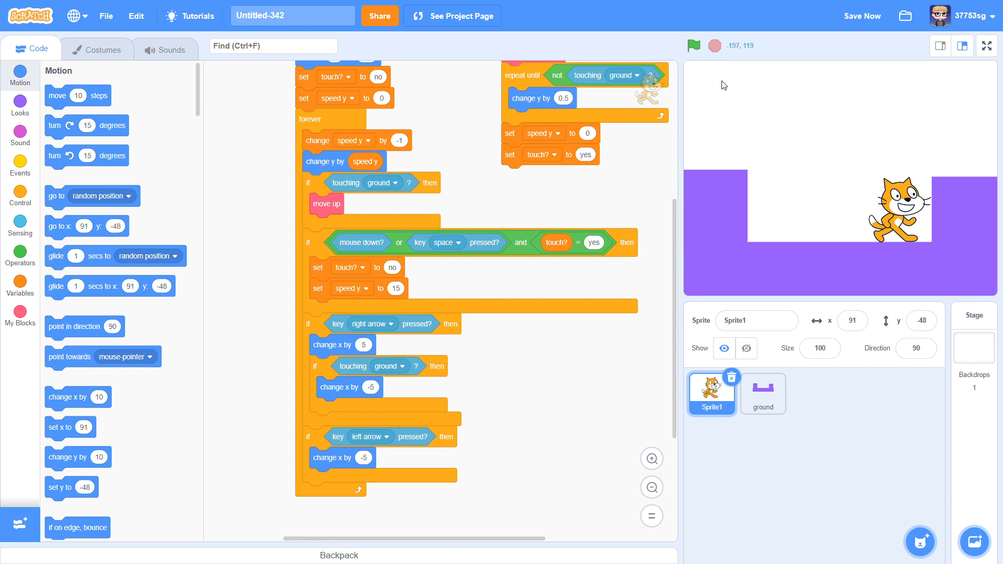
- Retest wall blocking, add change x by 5 on ground touch for left arrow, then stop
click(693, 45)
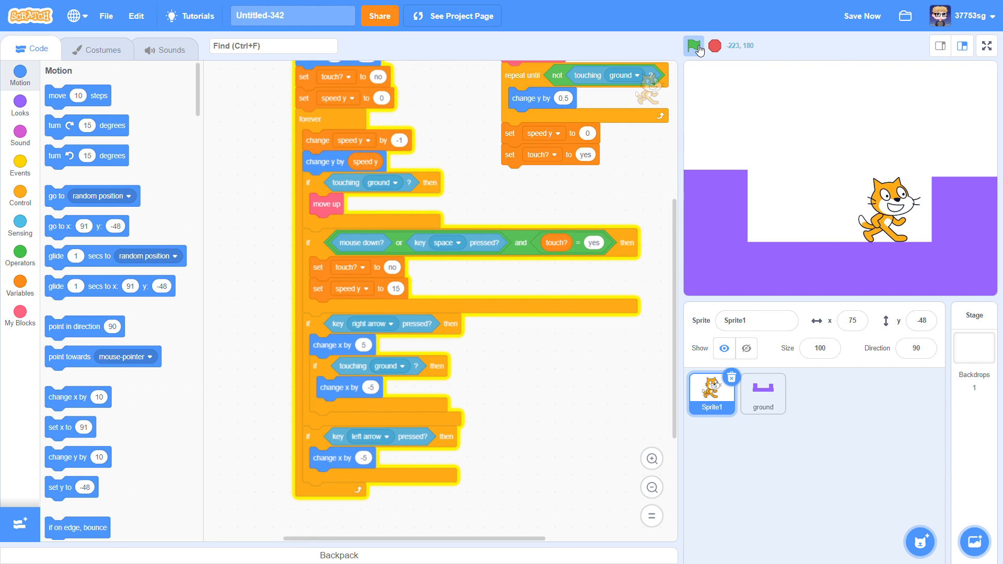
click(693, 45)
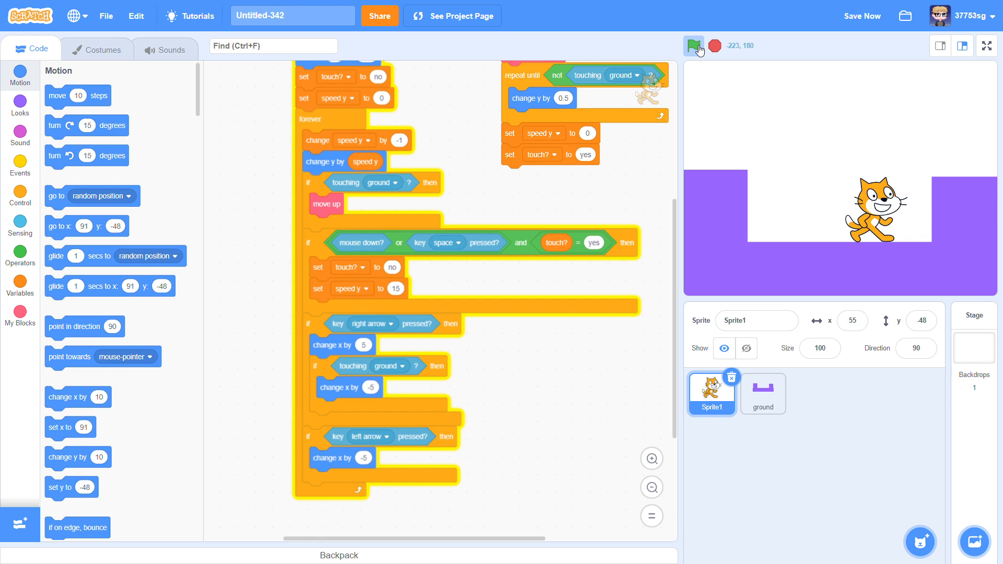
click(693, 45)
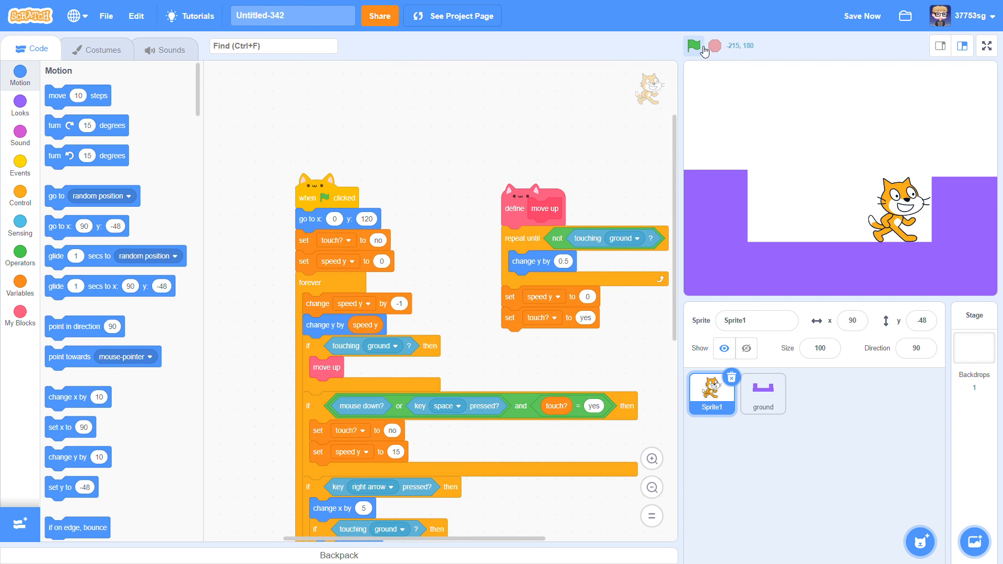
click(693, 45)
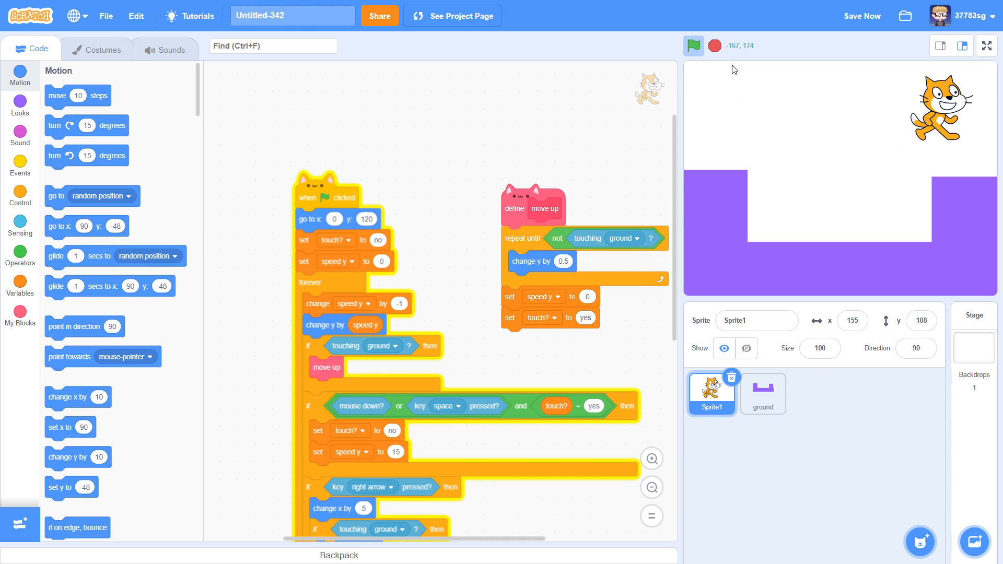
click(693, 45)
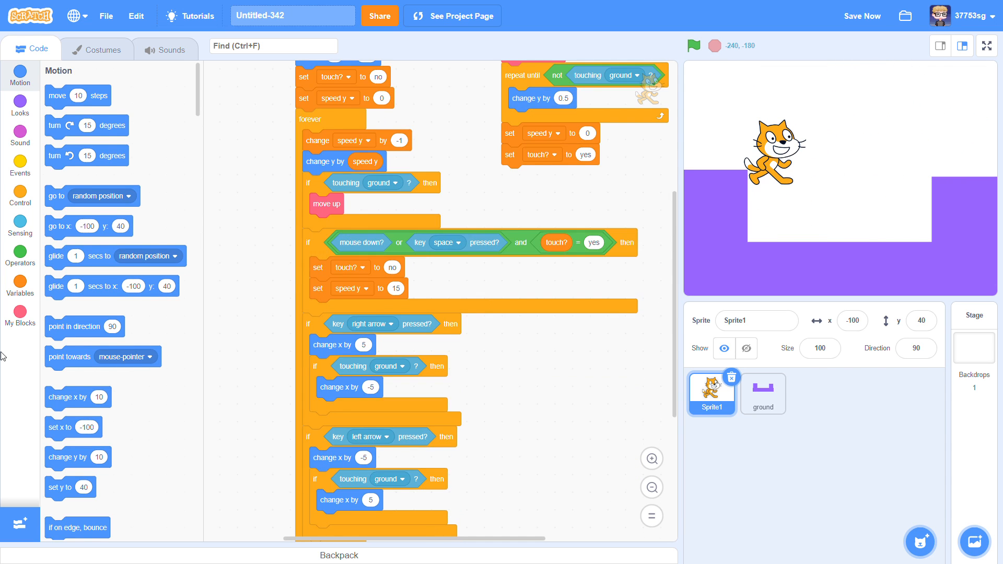
- Point the cat 90 or −90 per arrow key with left-right rotation, then play full screen
scroll(down, 3)
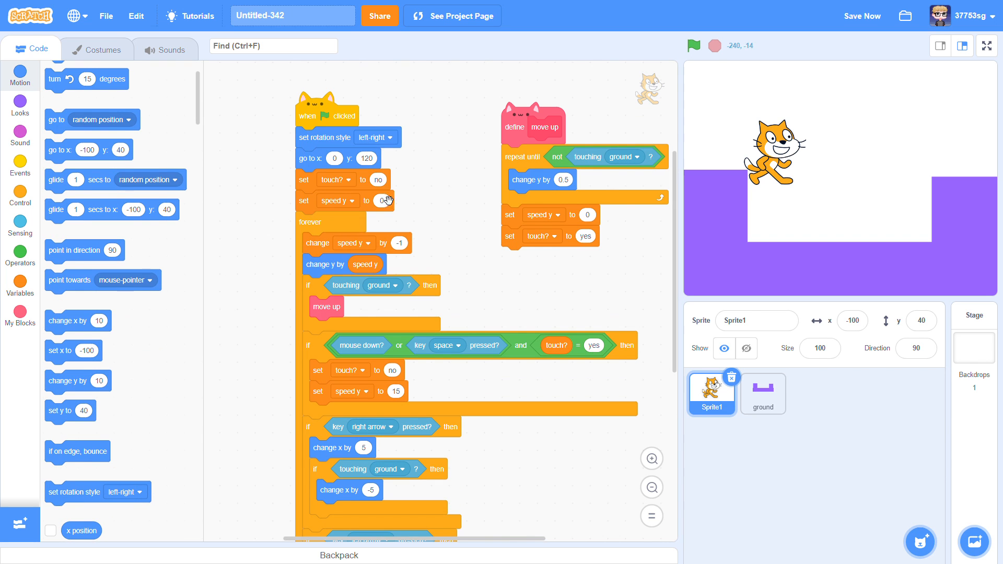
scroll(down, 3)
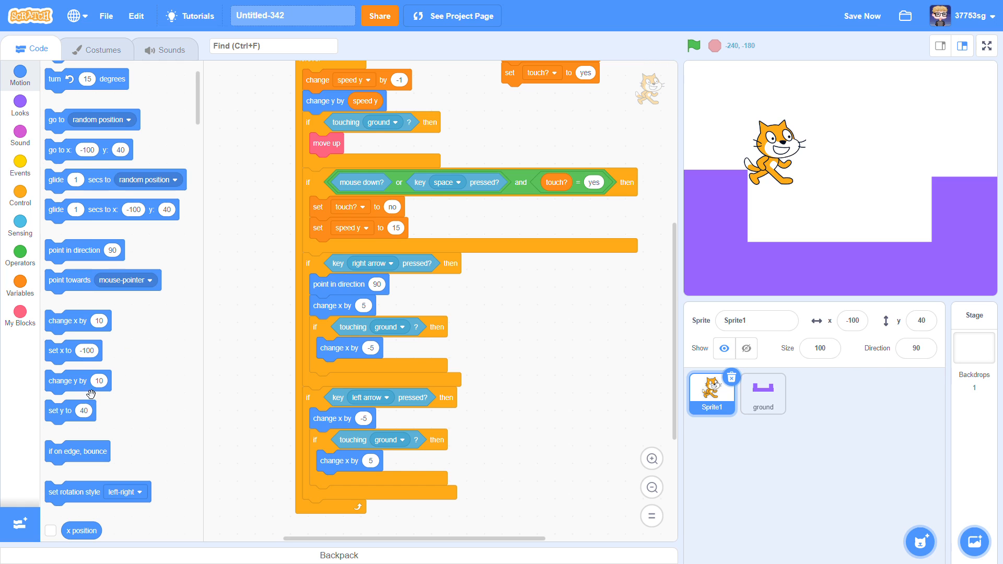
mouse_move(92, 399)
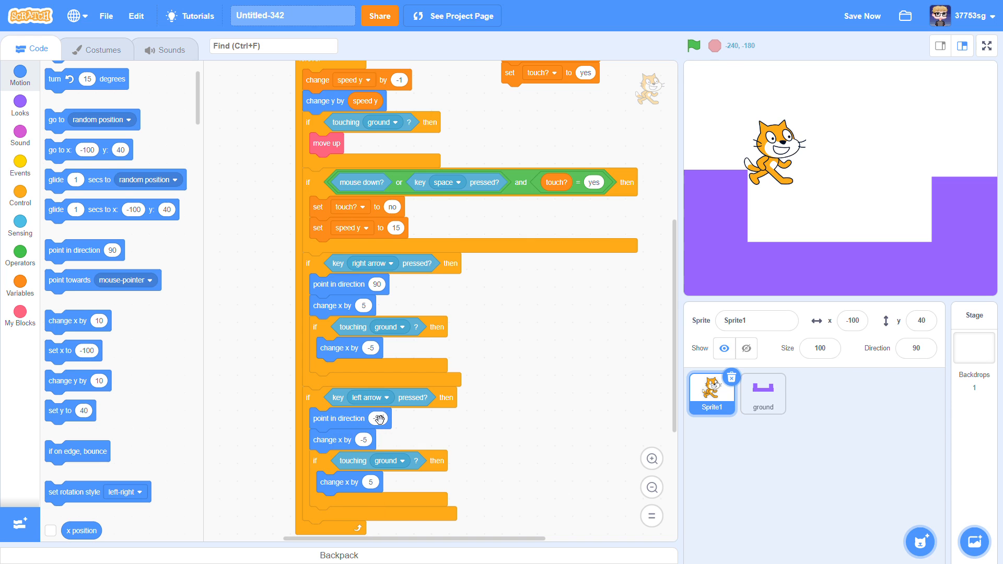
click(693, 45)
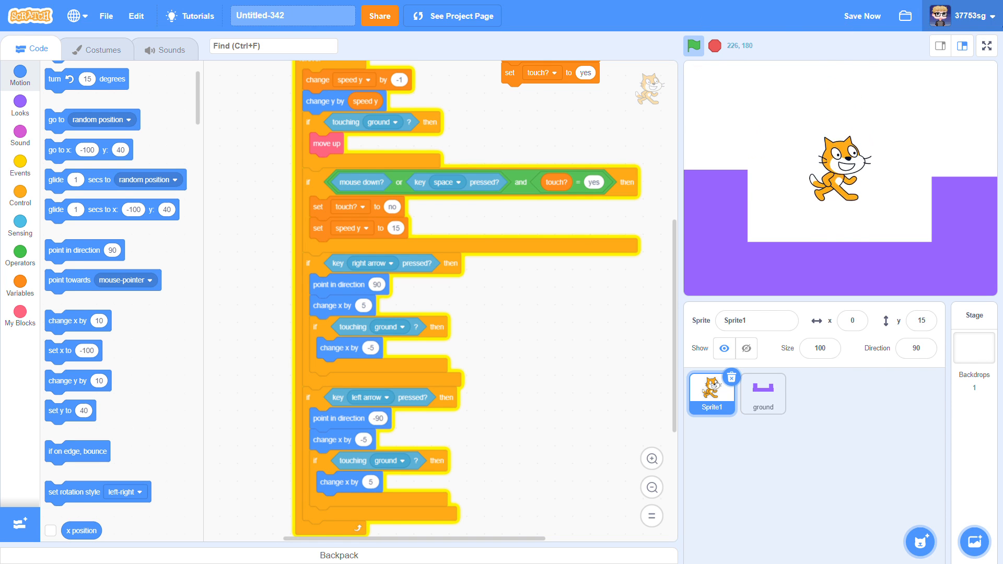
click(987, 45)
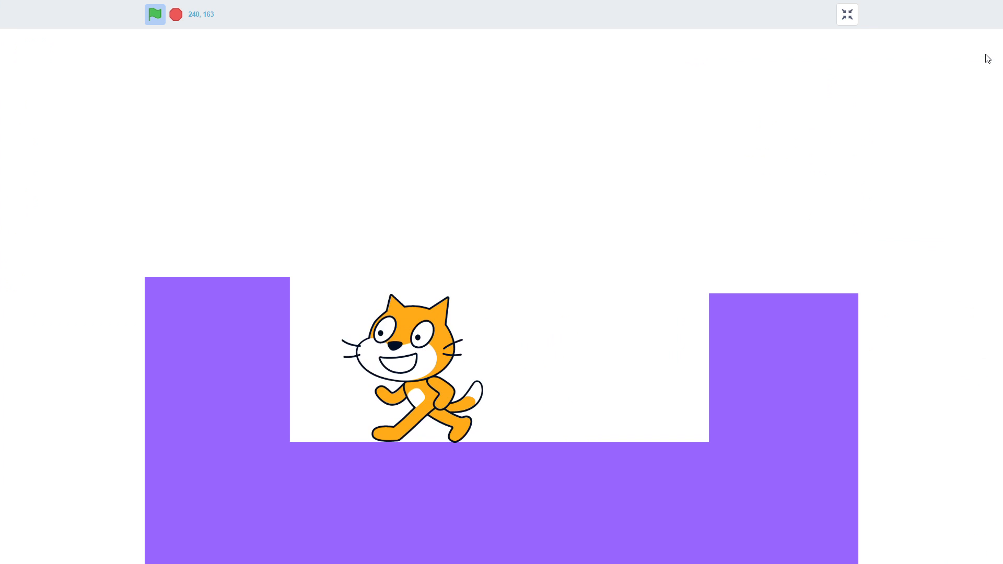